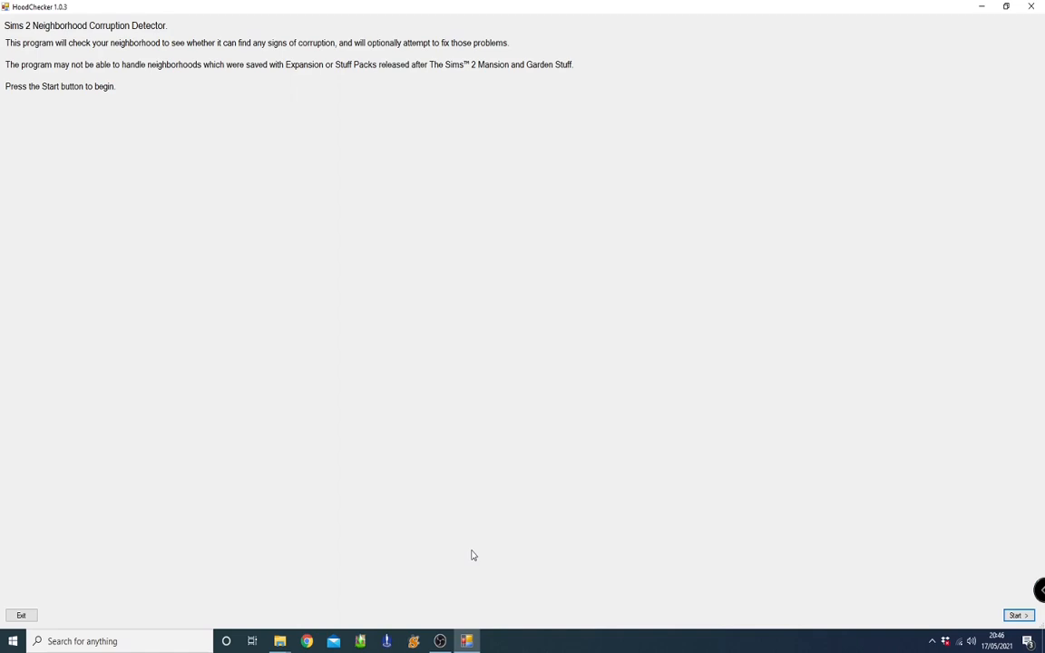
mouse_move(722, 499)
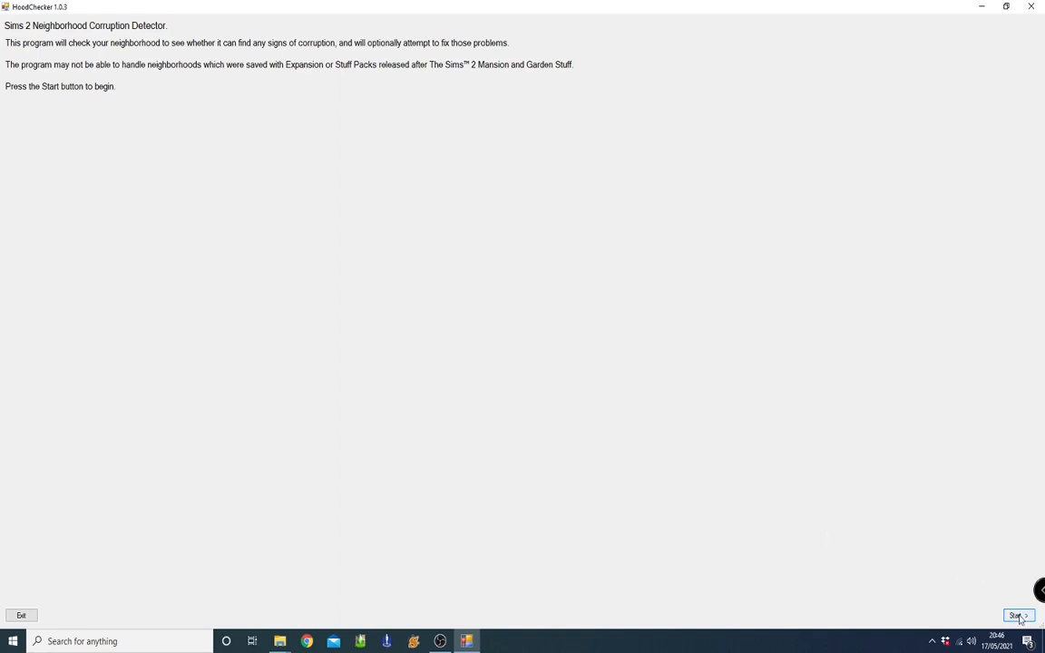
Start the neighbourhood check so the neighbourhood list appears
left_click(1016, 615)
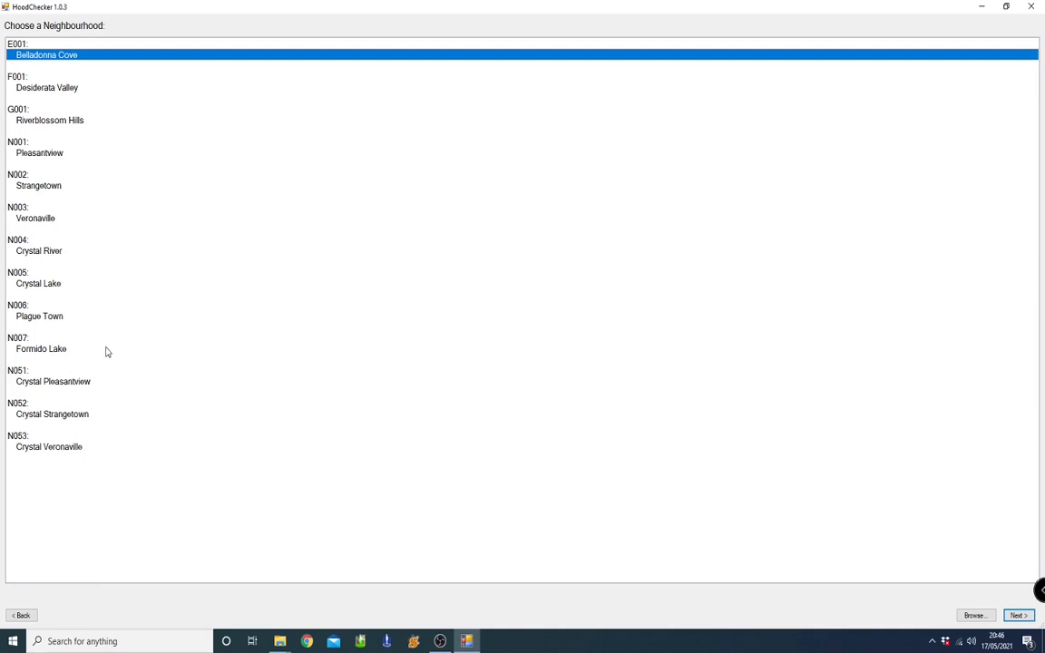
mouse_move(16, 261)
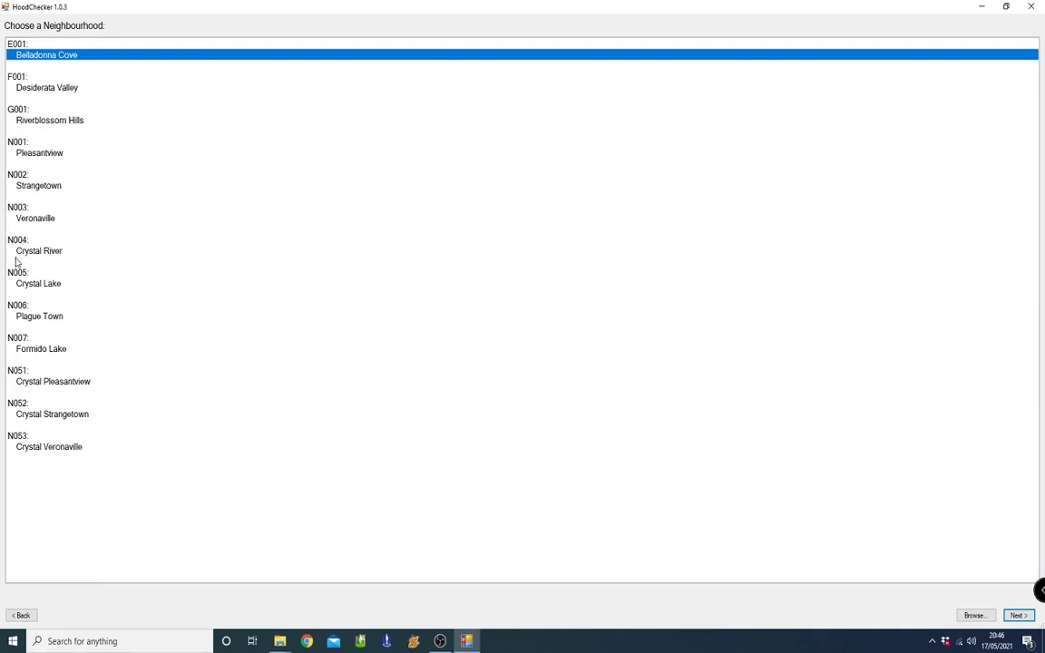
mouse_move(145, 265)
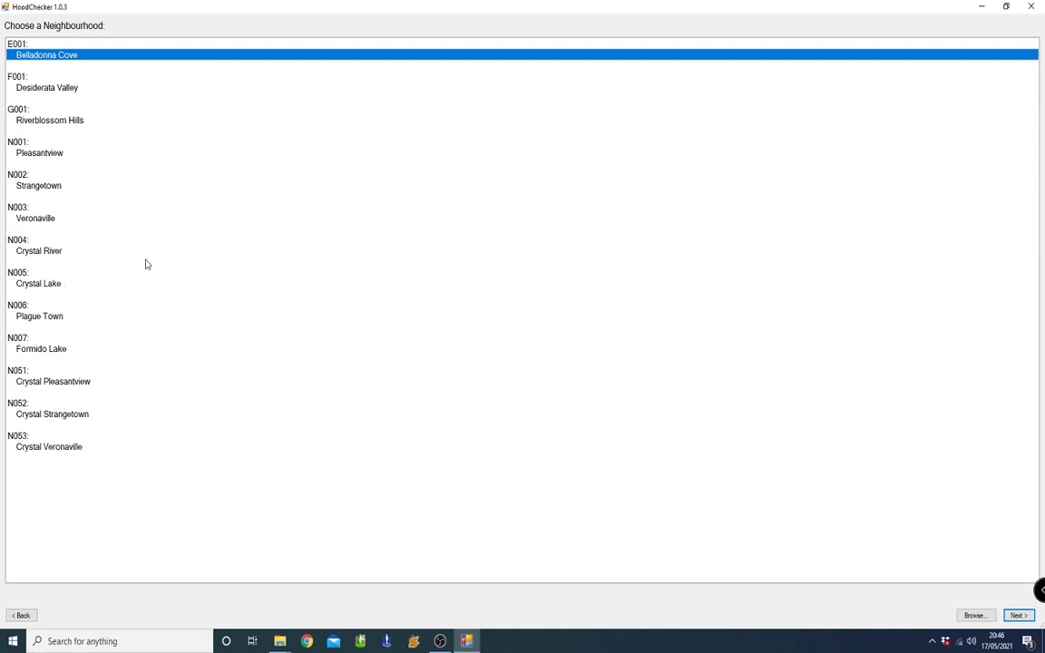
mouse_move(3, 239)
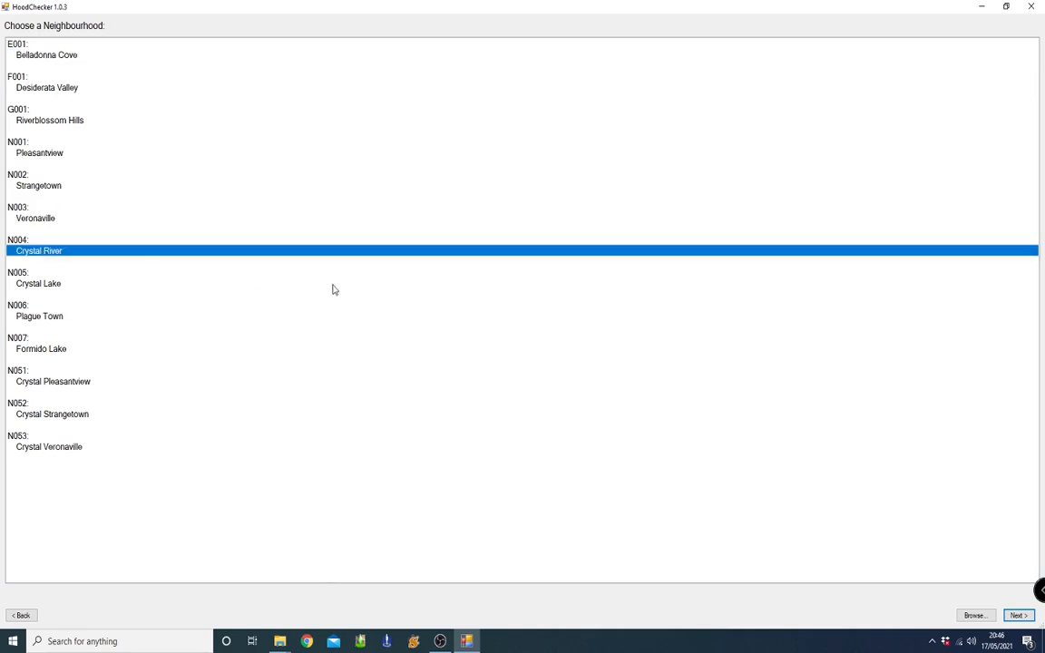
mouse_move(972, 602)
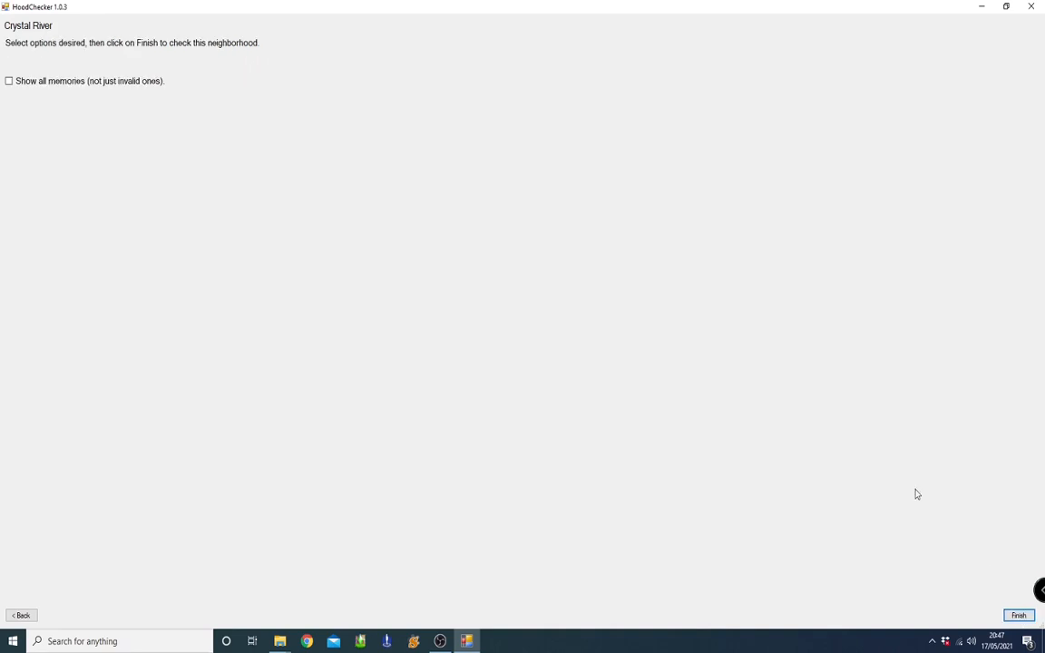
Finish the Crystal River check and look down its report of invalid memories
left_click(1018, 615)
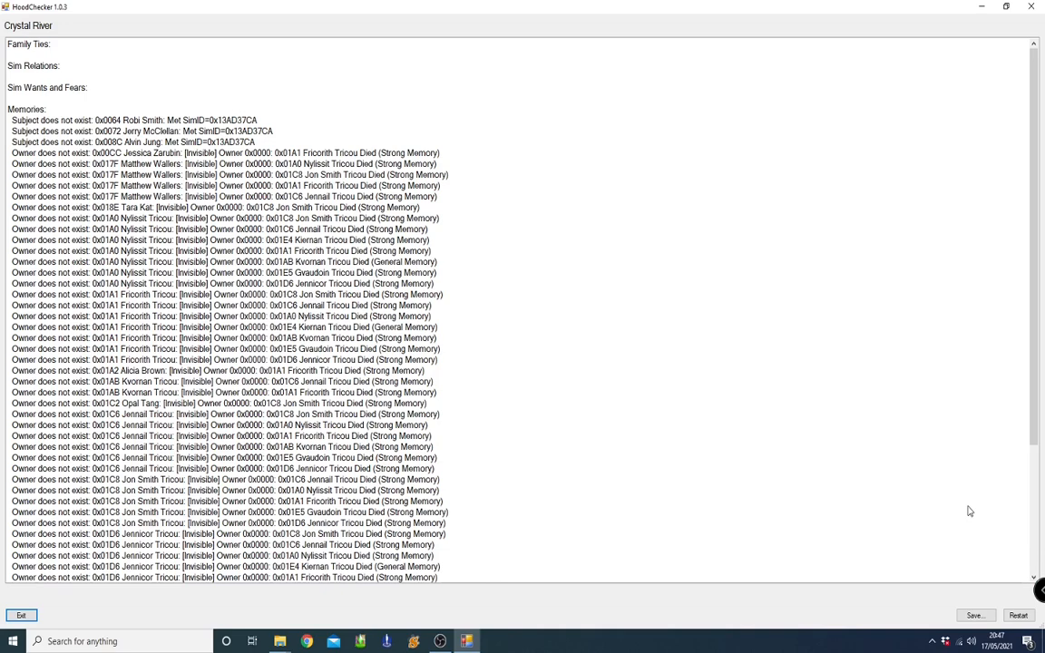
mouse_move(559, 356)
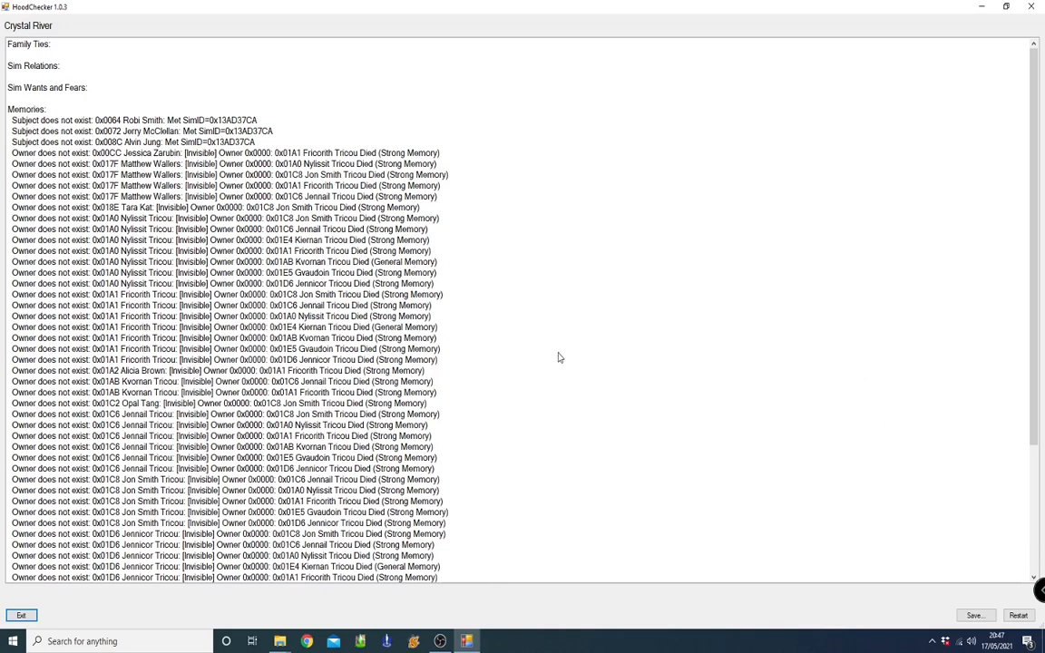
scroll("down", 3)
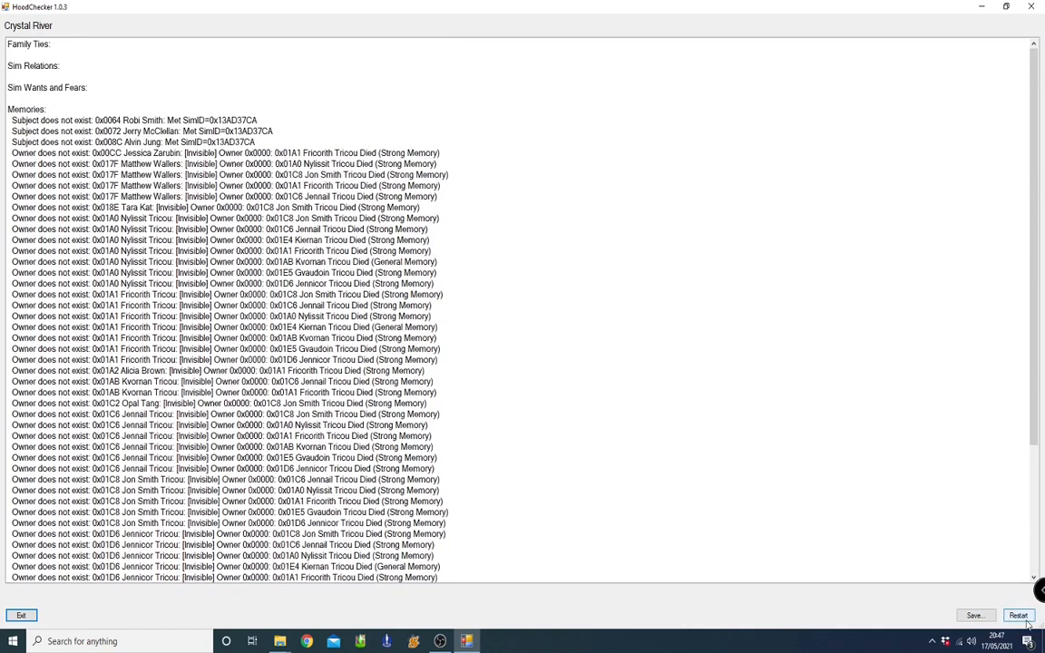
Reset, pick Crystal River again and begin removing its invalid references
left_click(1018, 615)
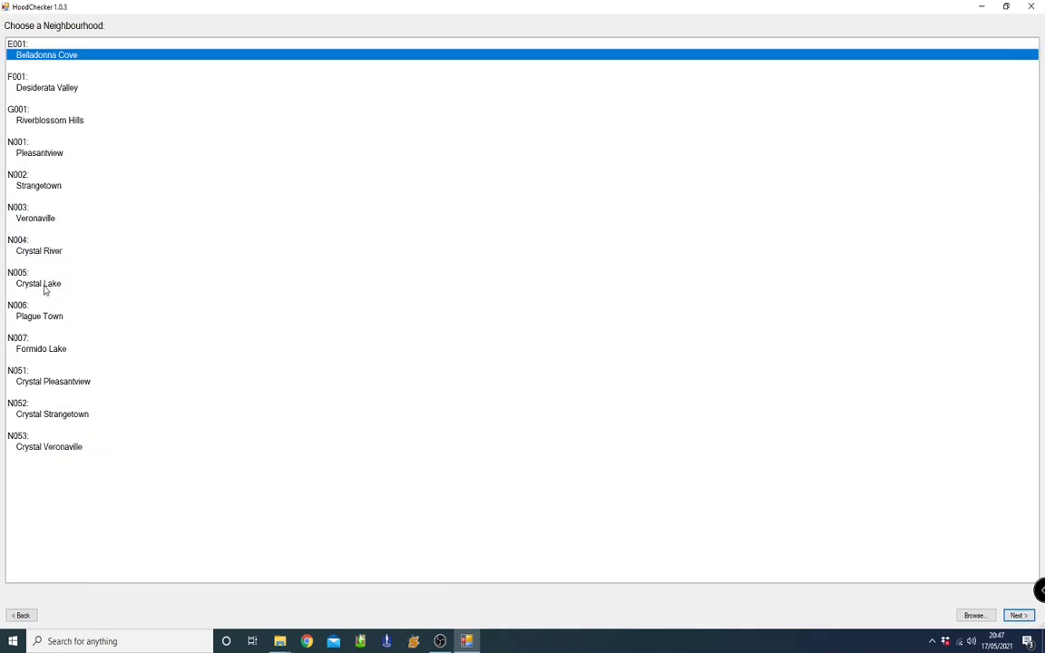
left_click(39, 250)
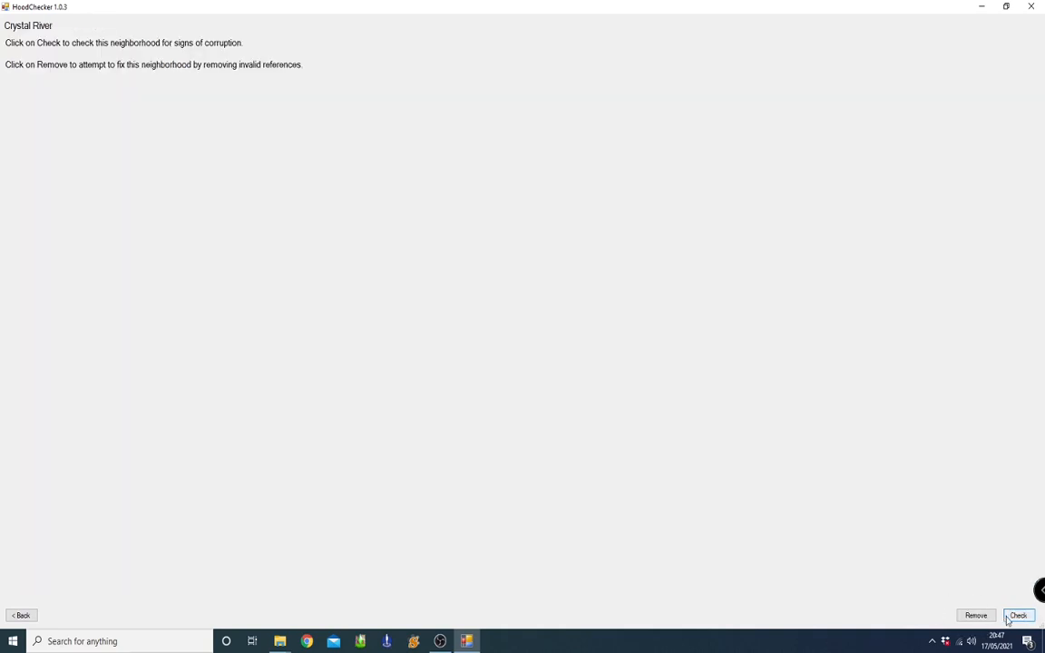
mouse_move(977, 610)
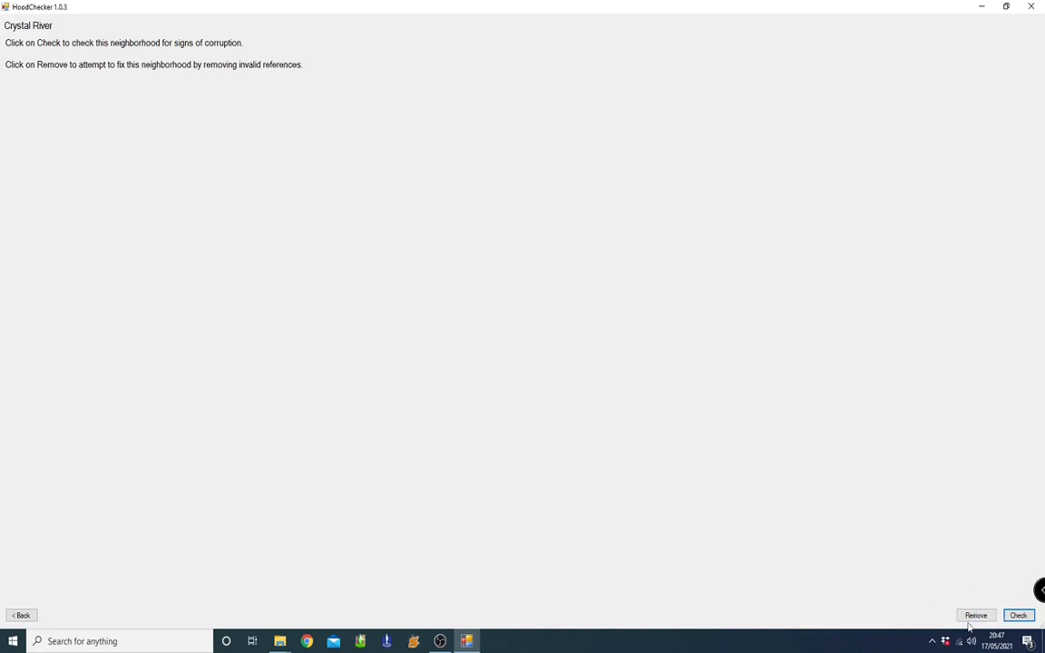
left_click(976, 615)
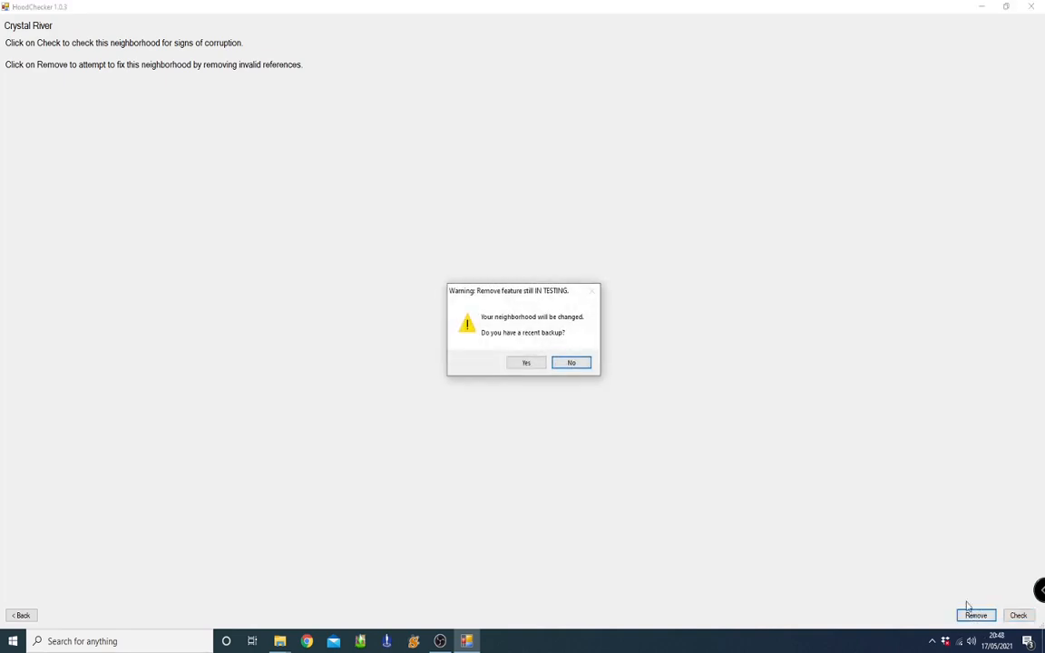
mouse_move(434, 247)
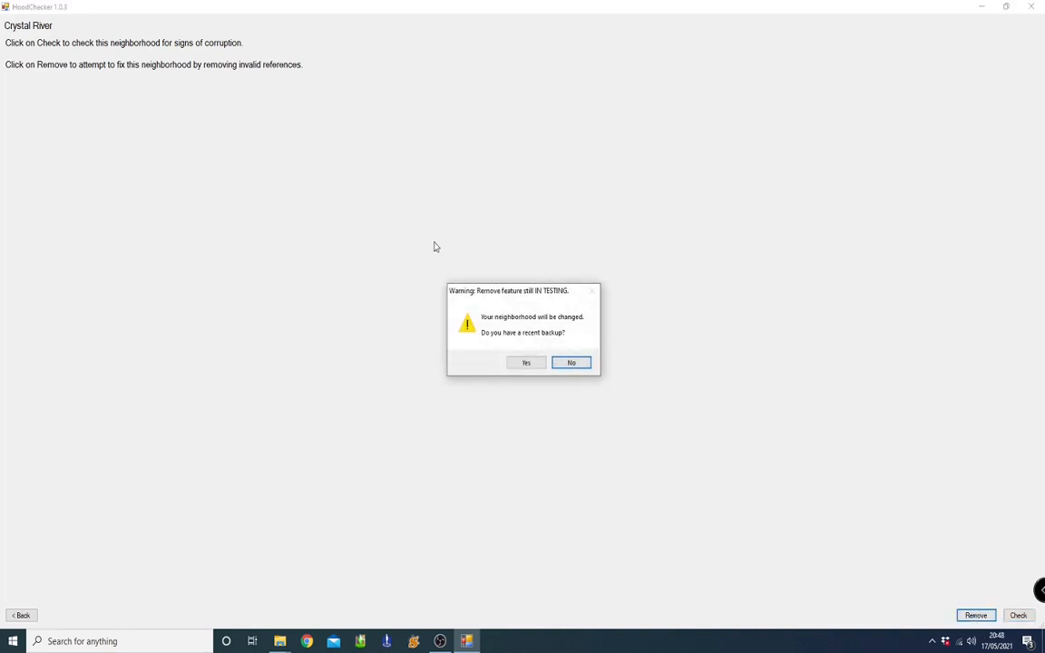
mouse_move(573, 256)
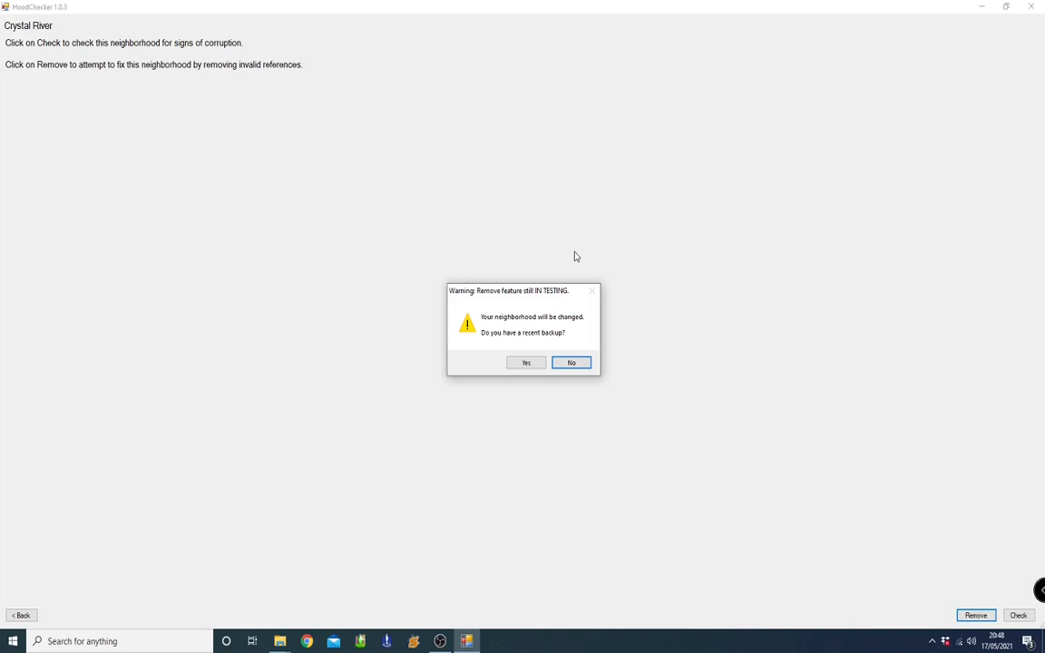
mouse_move(559, 385)
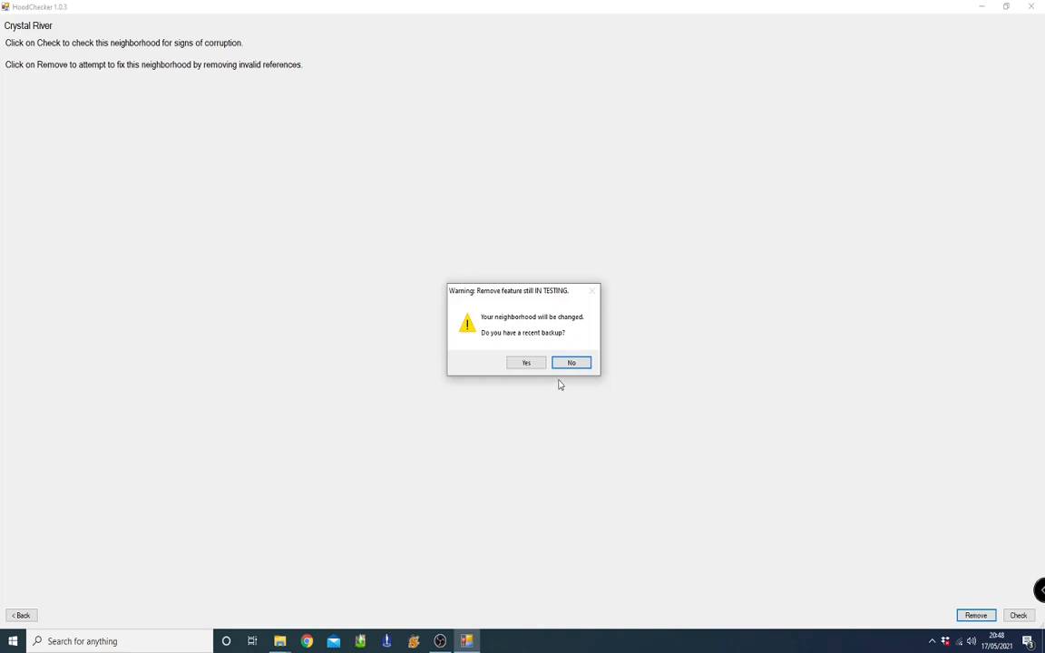
Confirm the backup, finish removing invalid references and review the resulting report
left_click(526, 363)
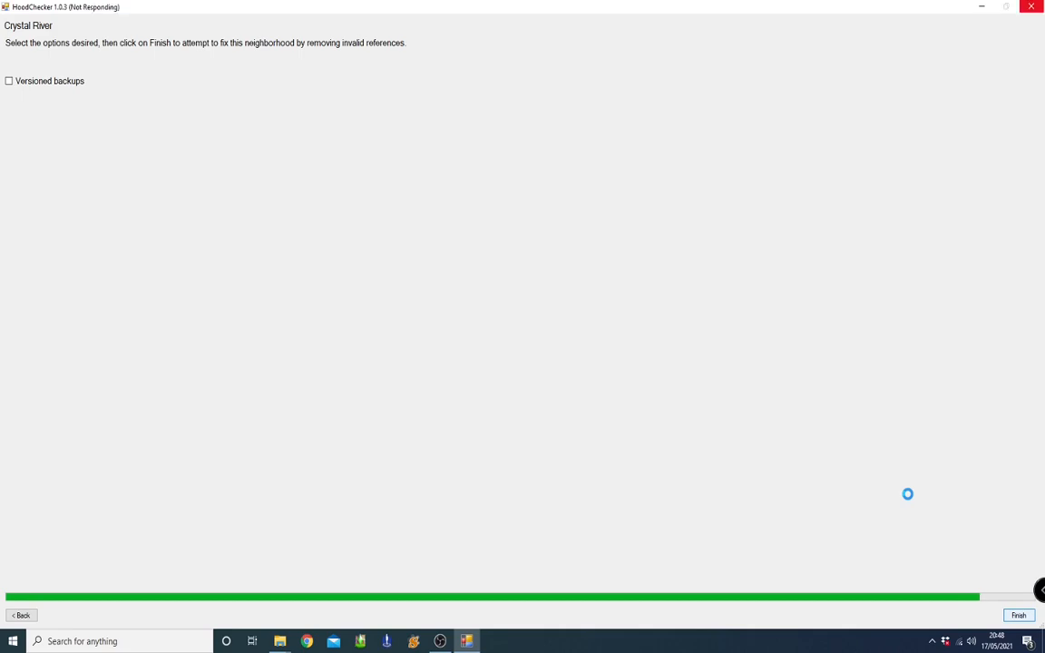
left_click(1017, 615)
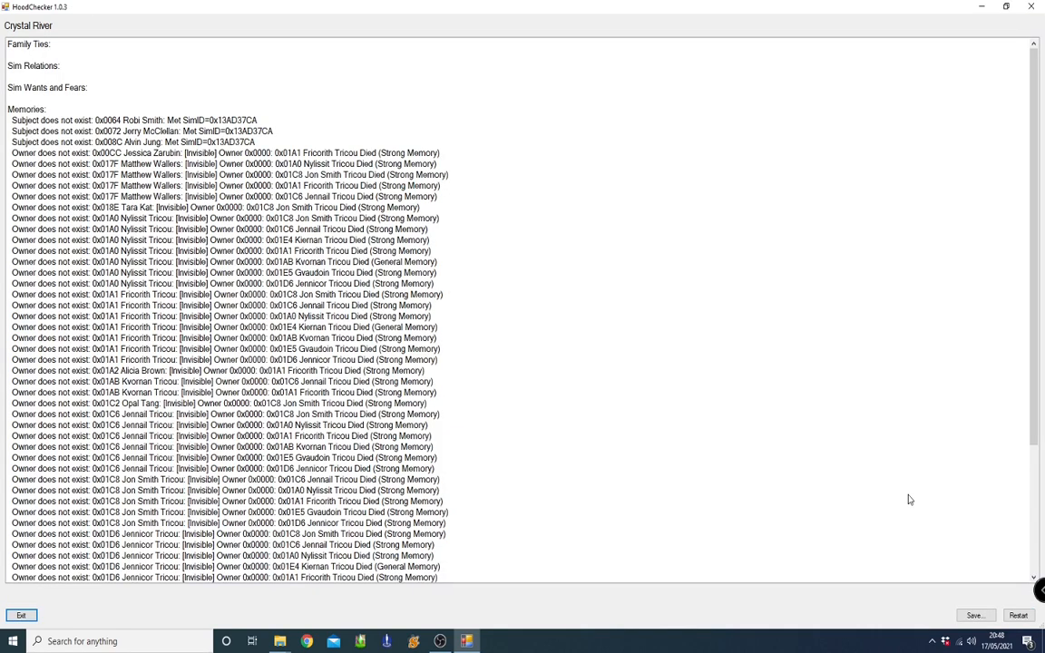
mouse_move(635, 437)
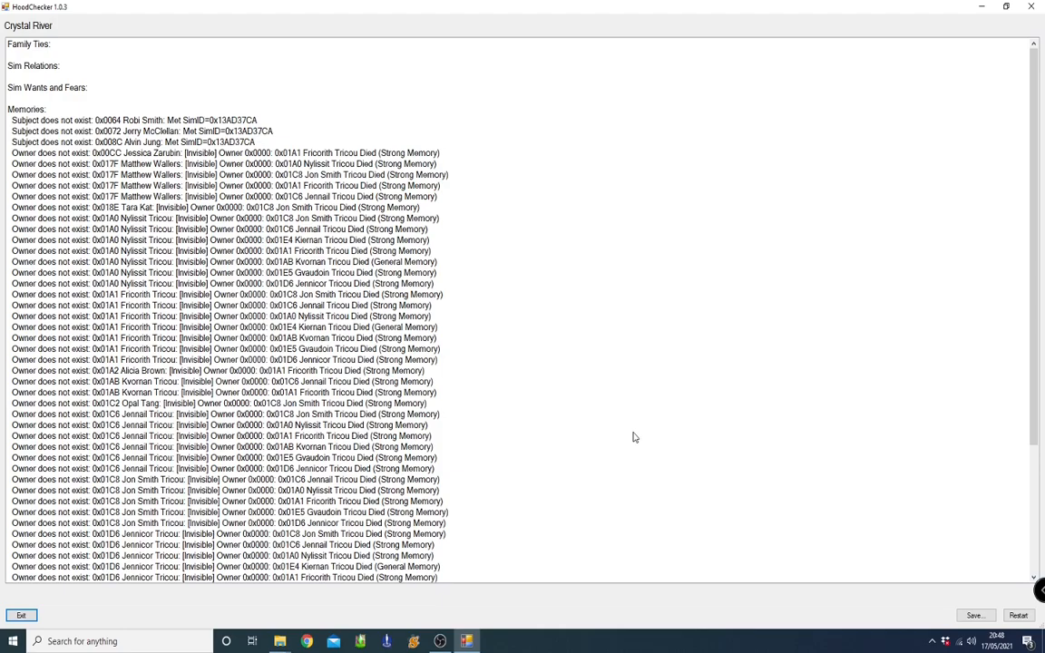
scroll("down", 3)
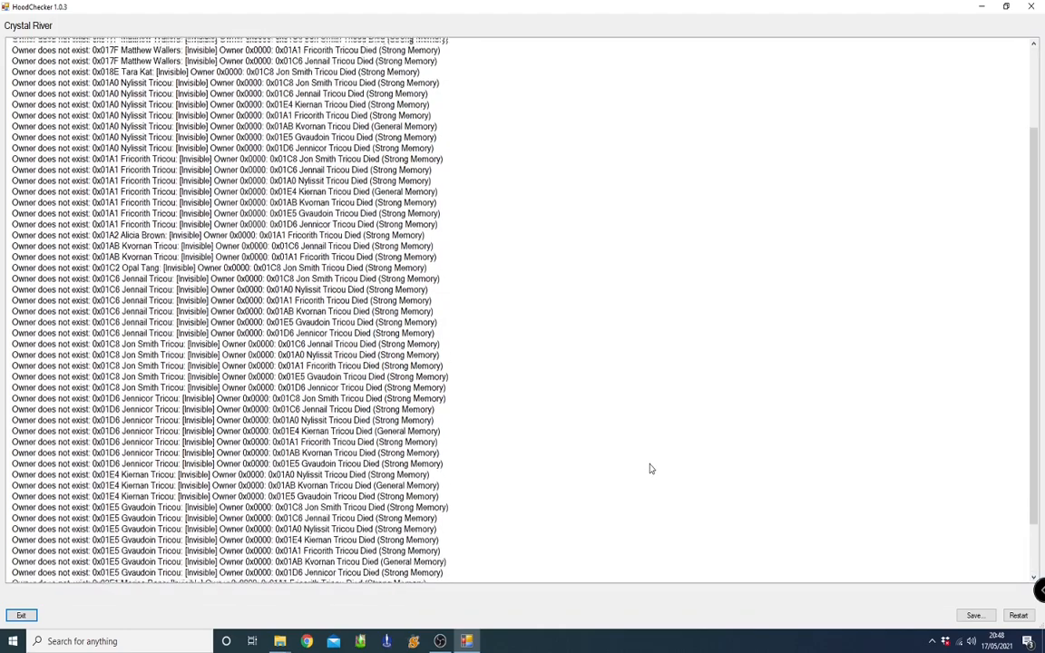
scroll("up", 3)
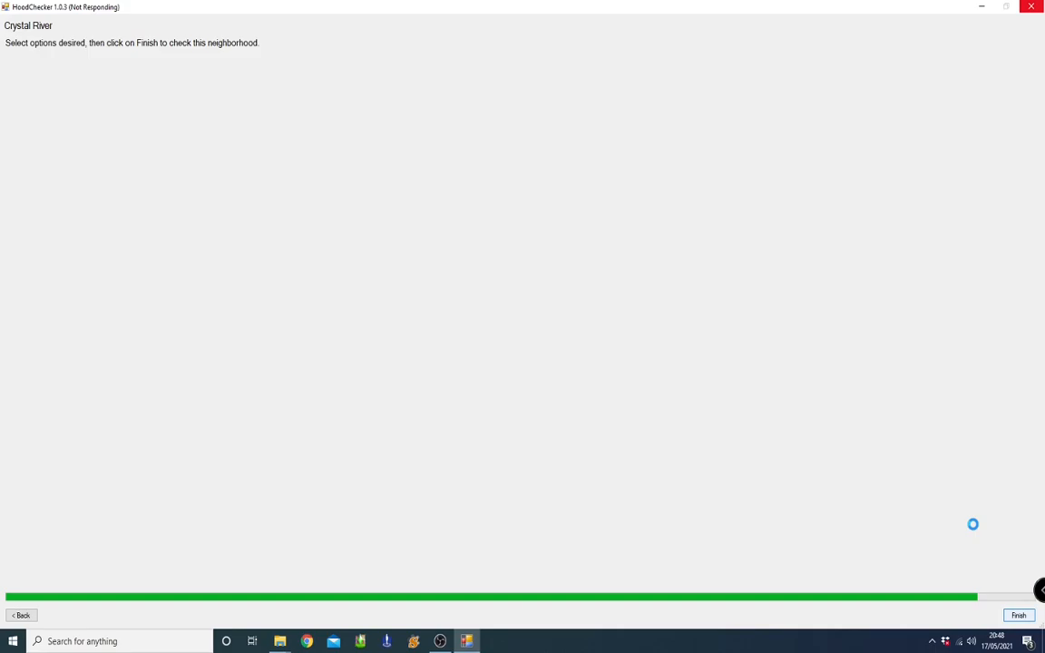
left_click(1017, 616)
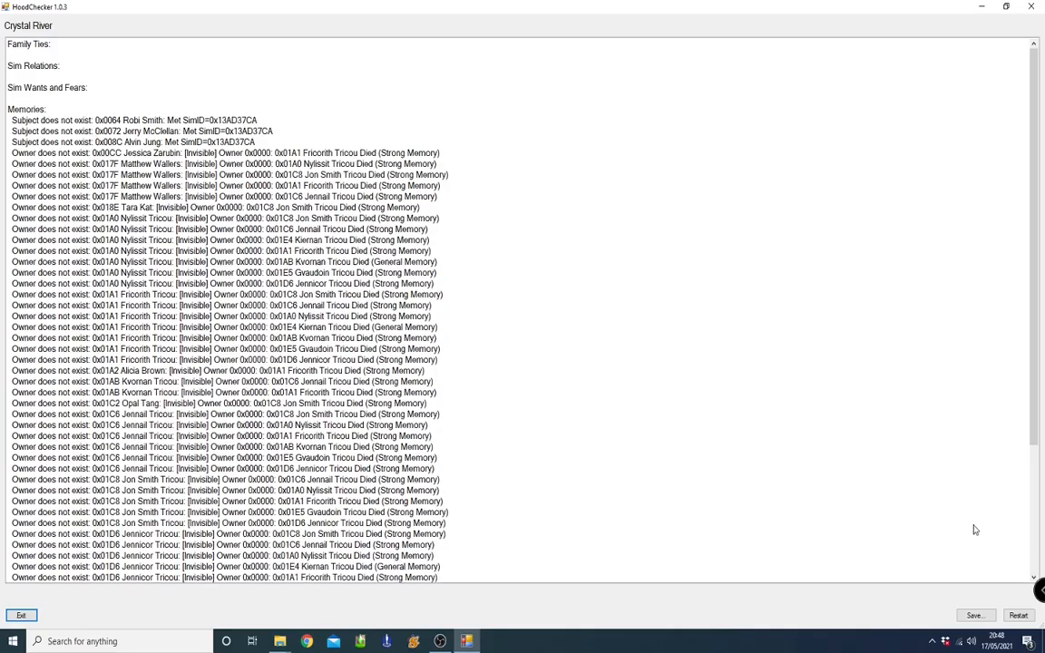
scroll("down", 3)
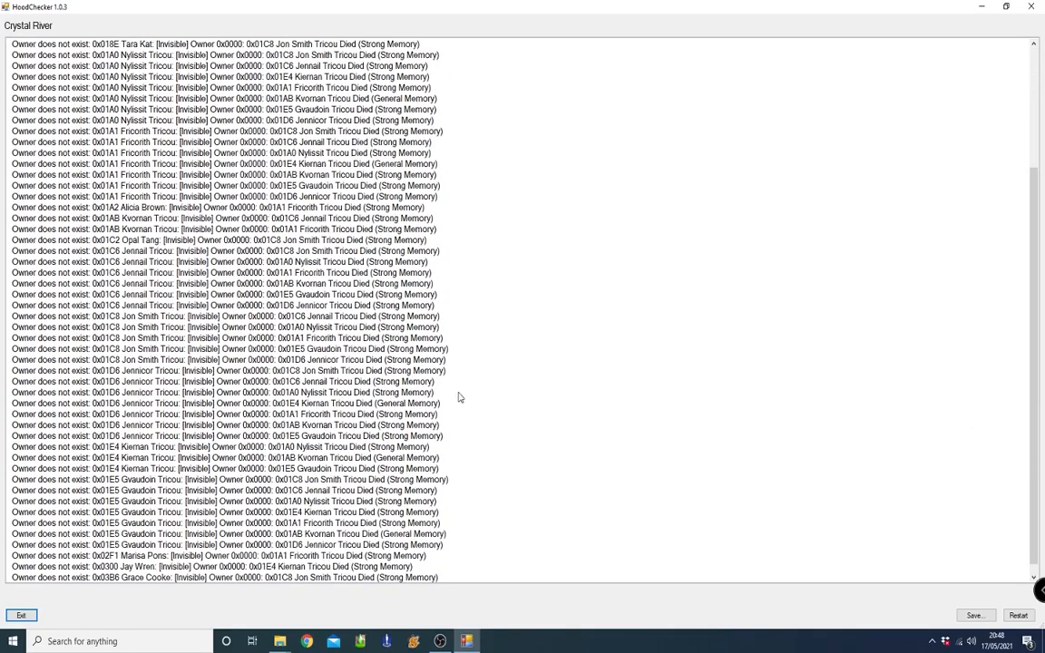
scroll("up", 3)
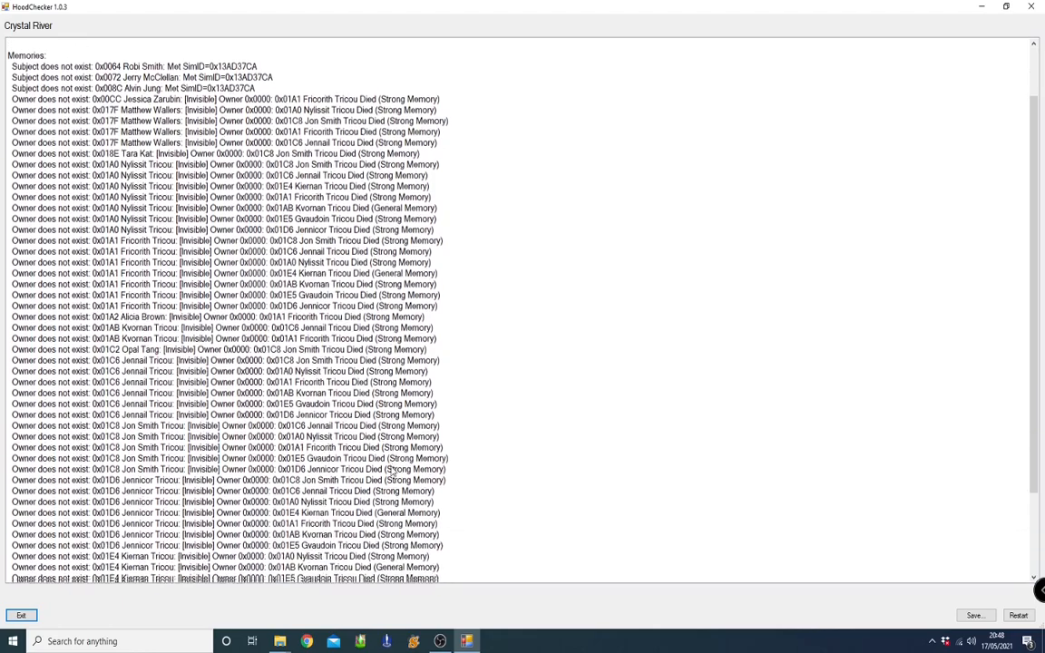
scroll("up", 3)
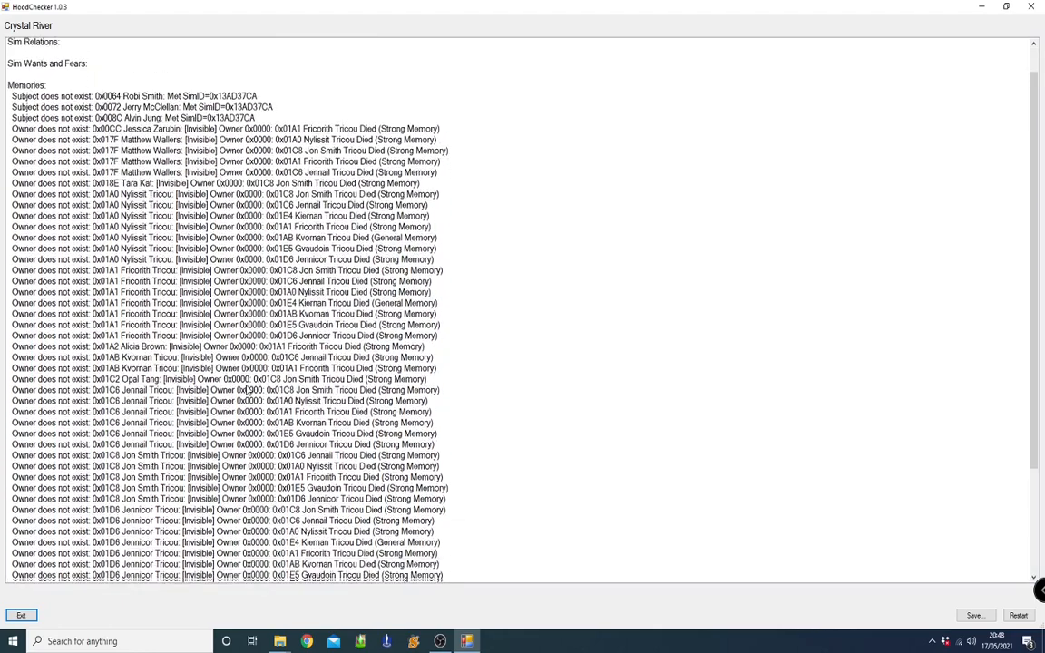
scroll("down", 3)
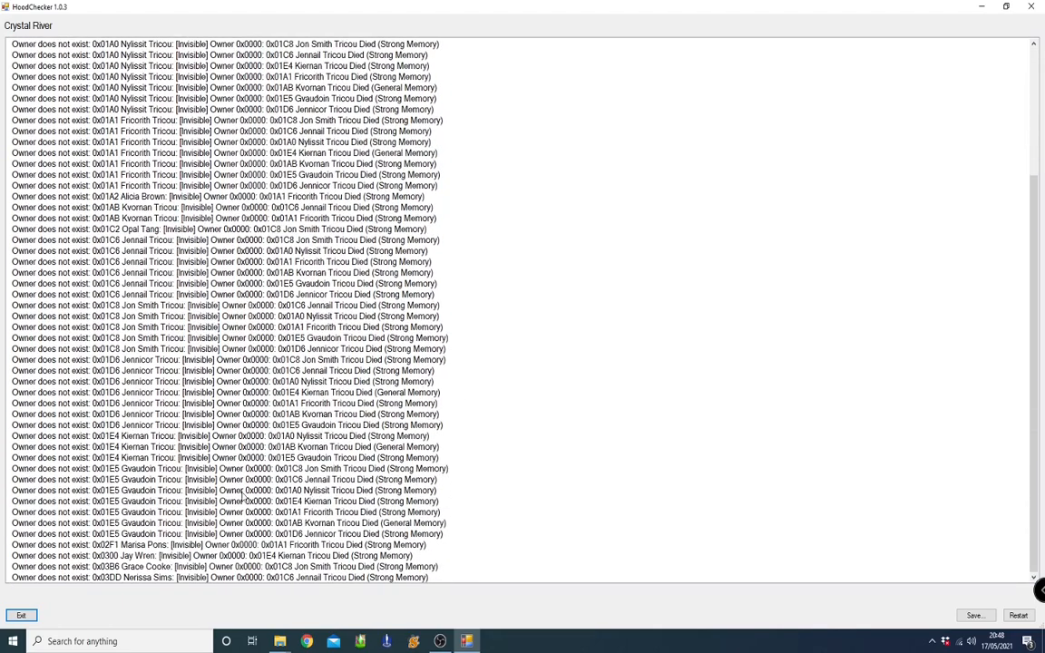
scroll("up", 3)
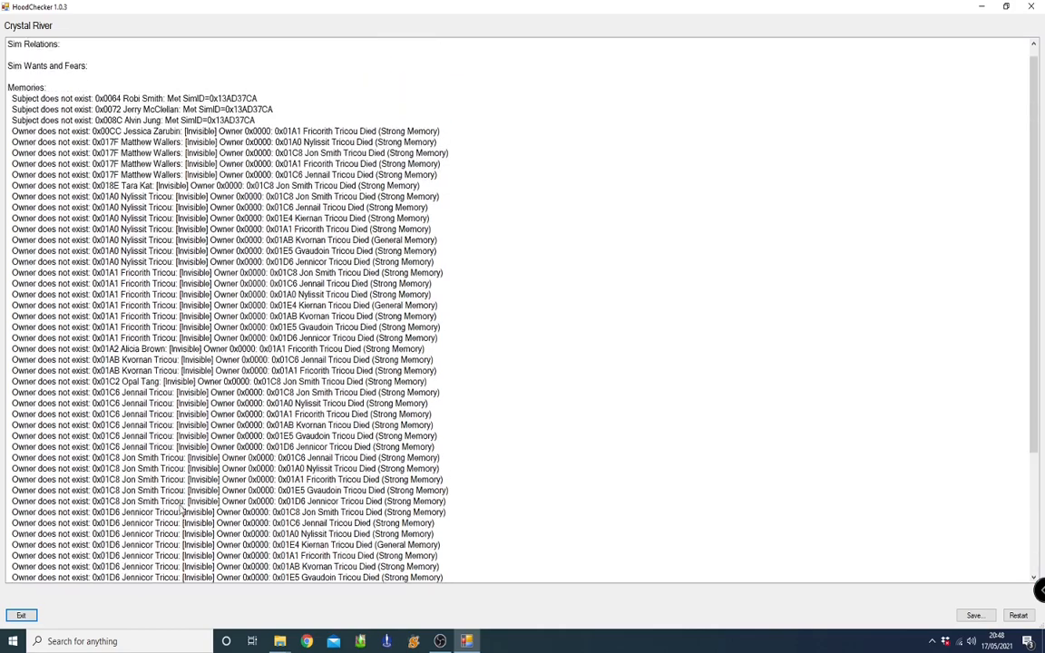
scroll("up", 3)
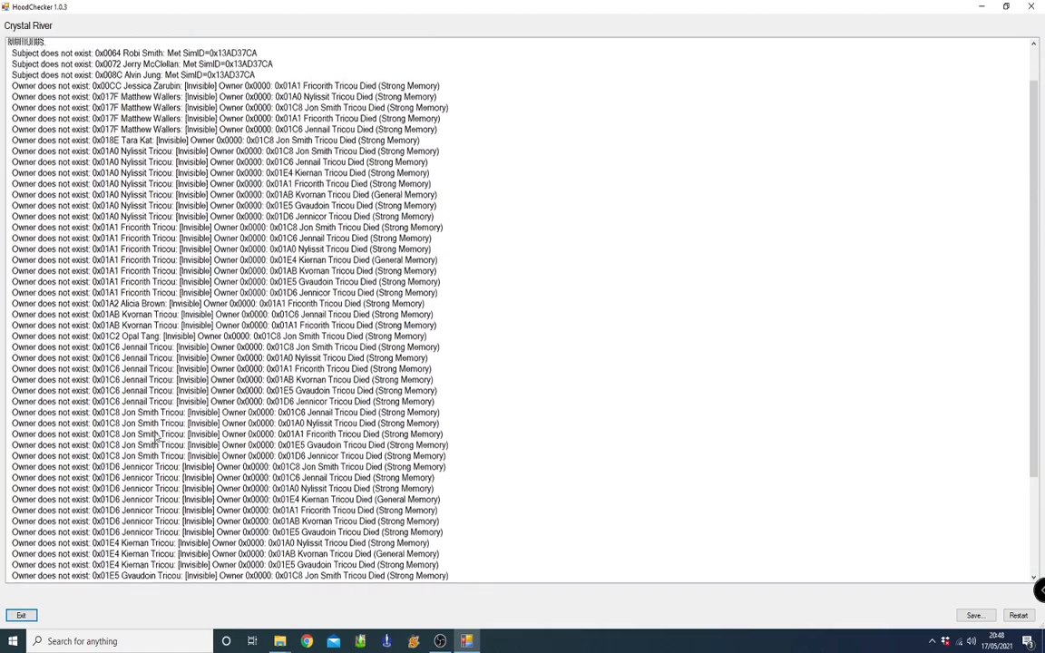
scroll("up", 3)
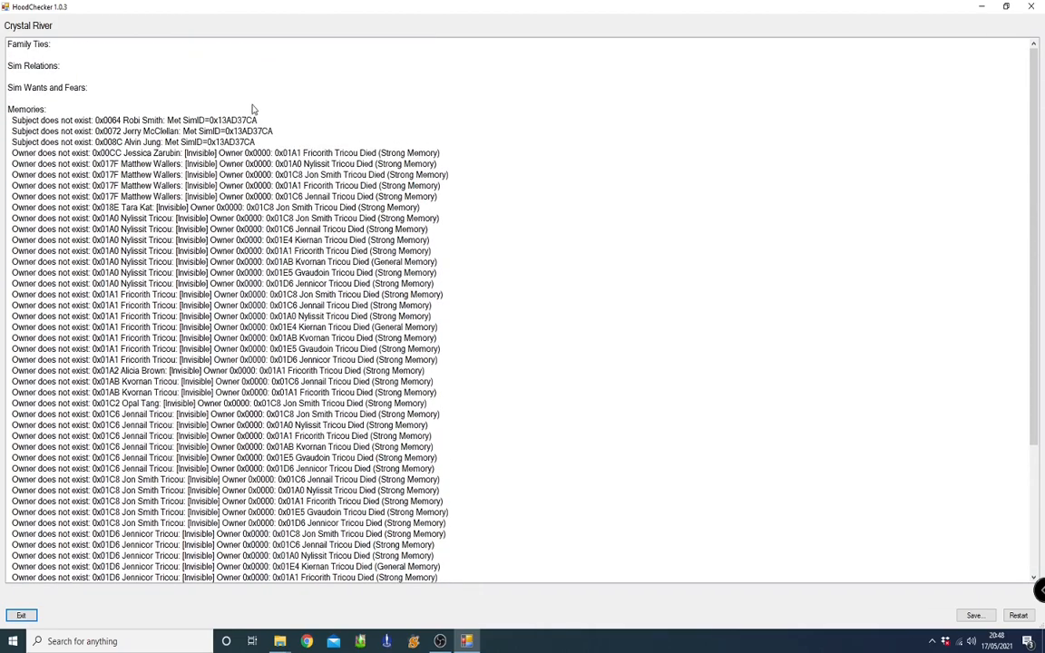
mouse_move(86, 98)
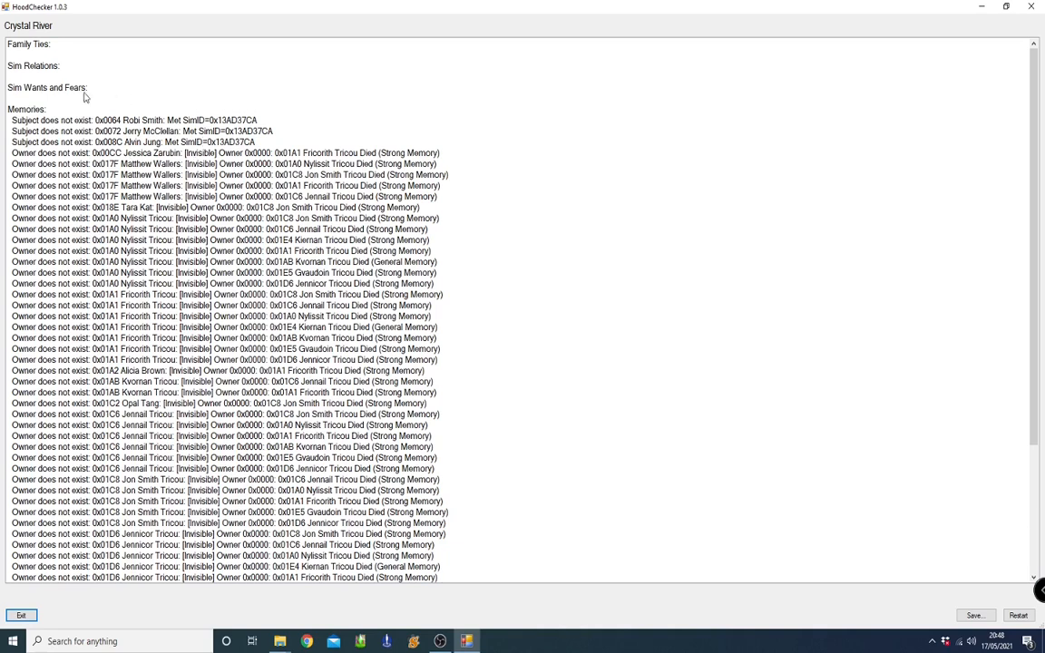
mouse_move(106, 131)
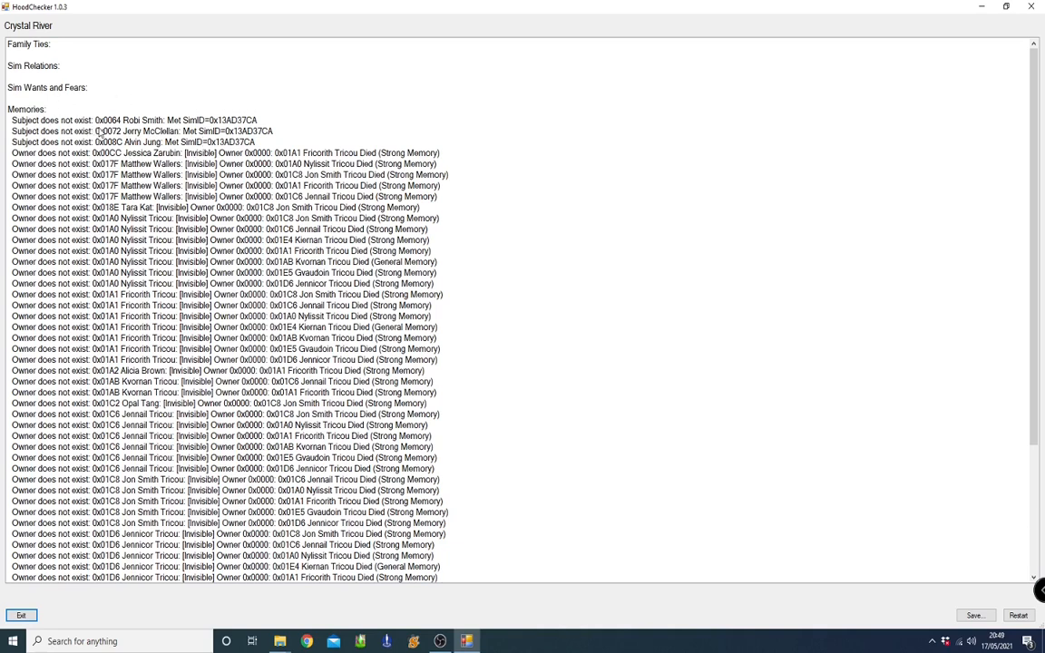
mouse_move(252, 130)
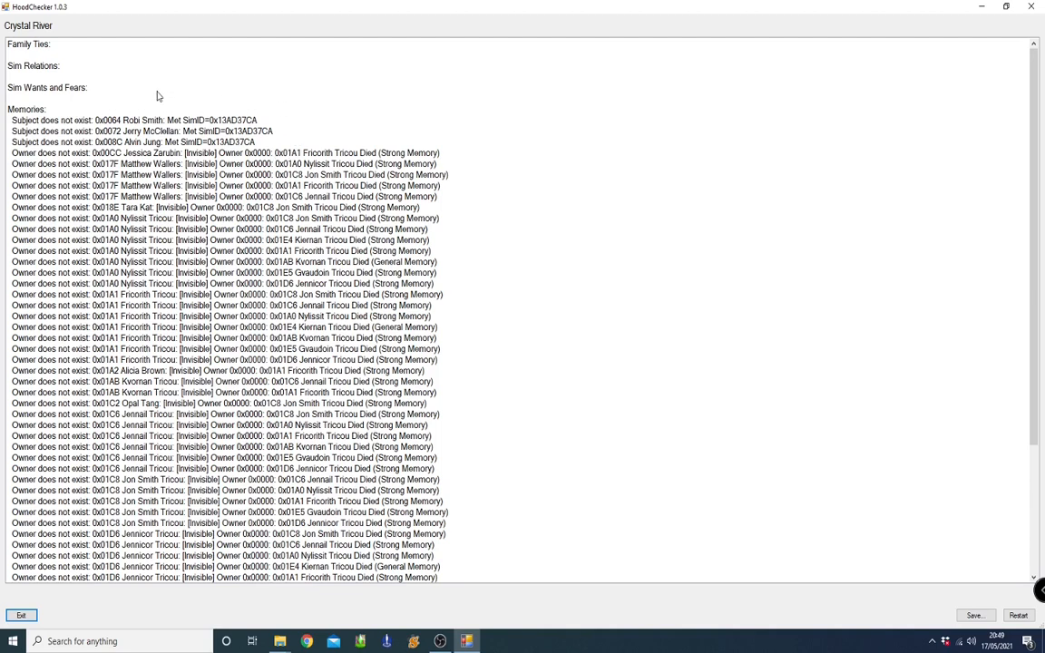
mouse_move(207, 107)
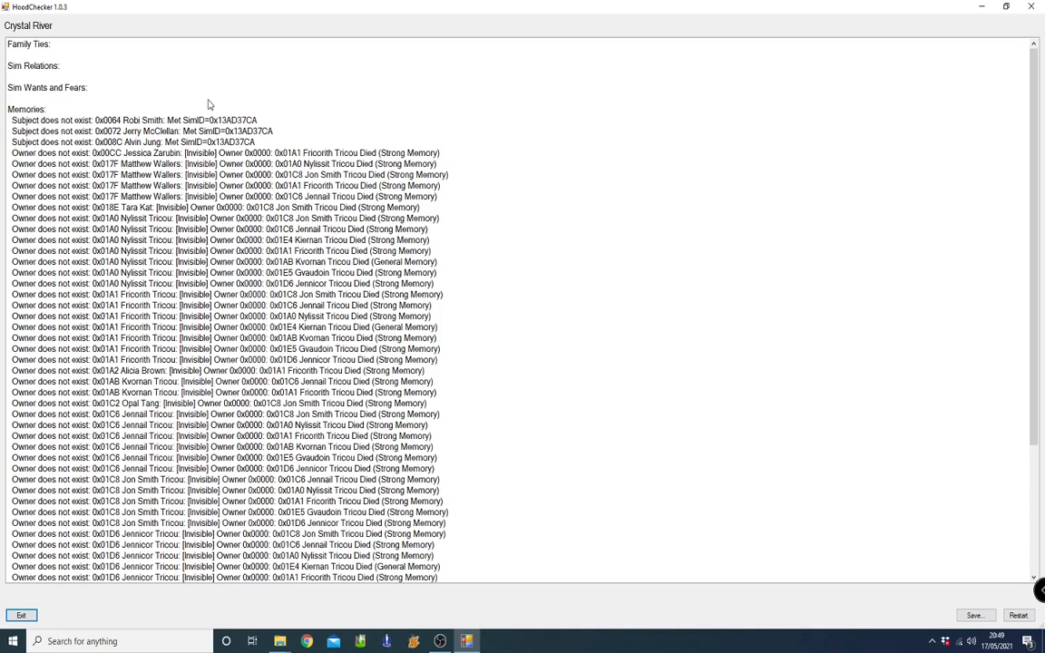
mouse_move(305, 134)
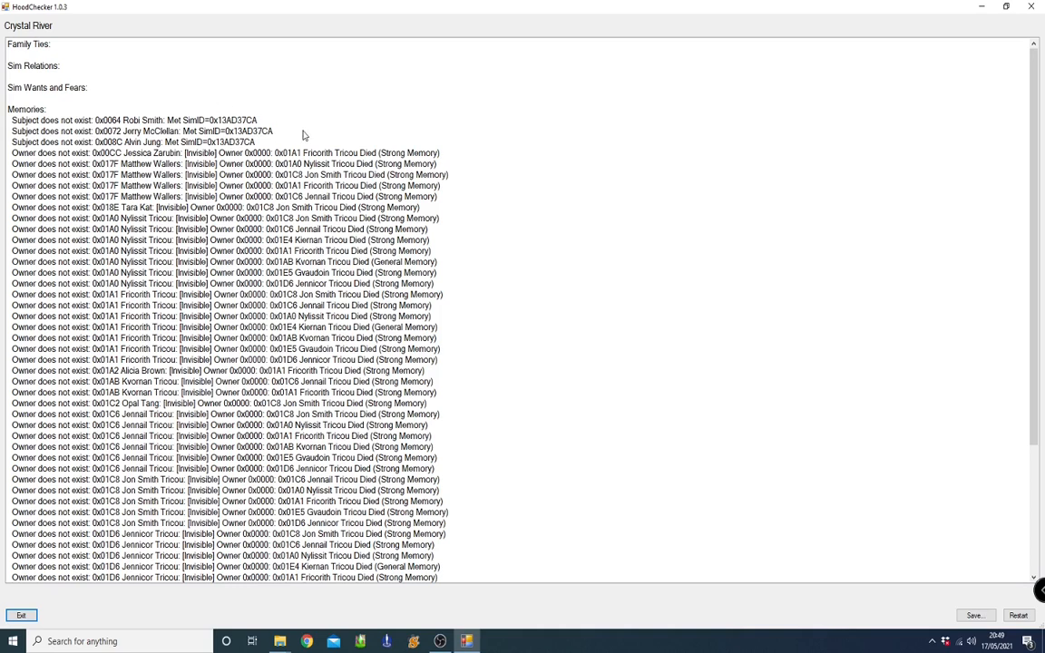
mouse_move(352, 312)
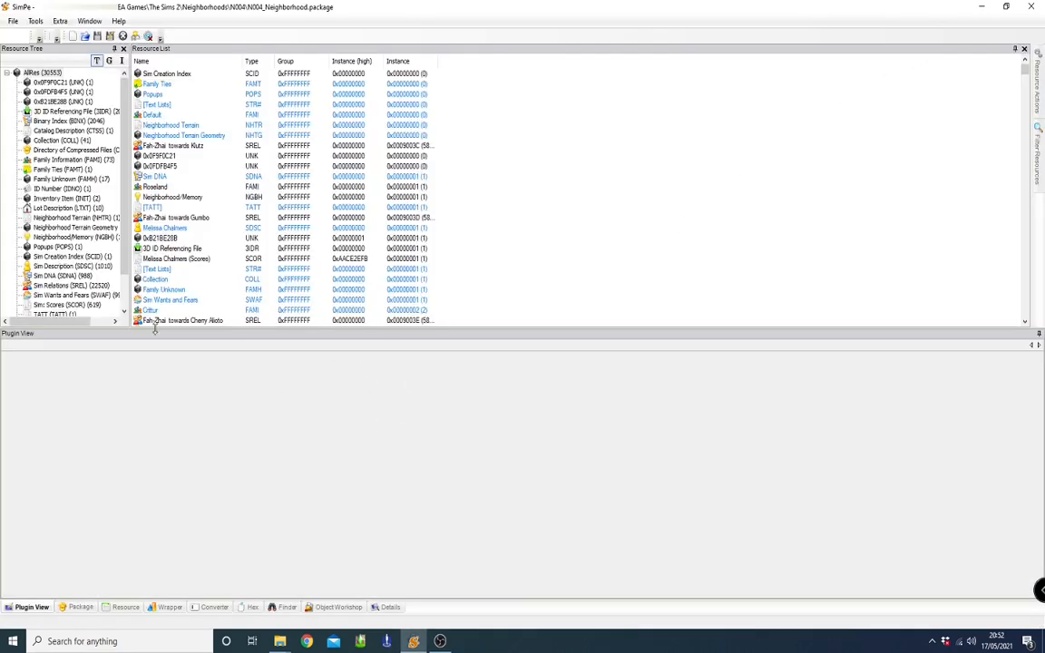
mouse_move(309, 323)
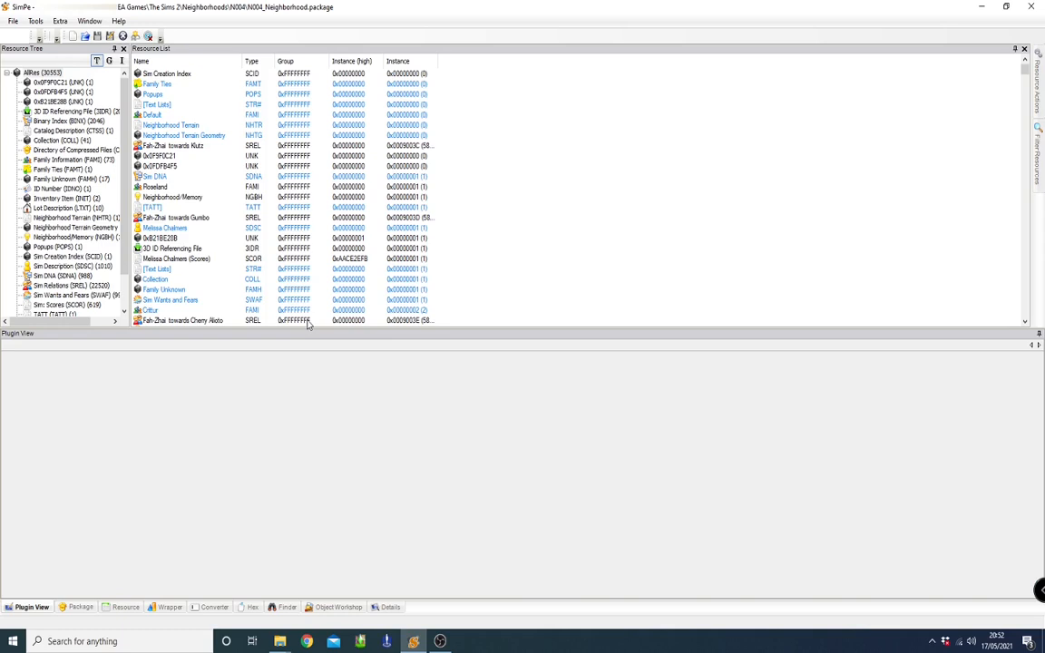
mouse_move(406, 343)
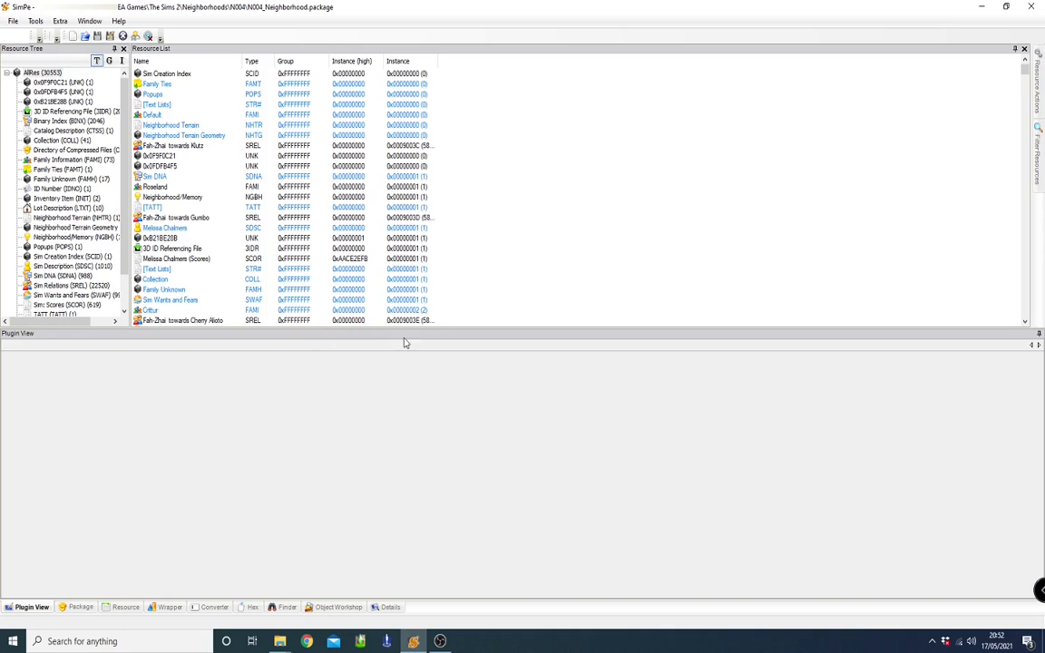
Look over N004_Neighborhood.package's Resource Tree and Resource List
left_click(36, 22)
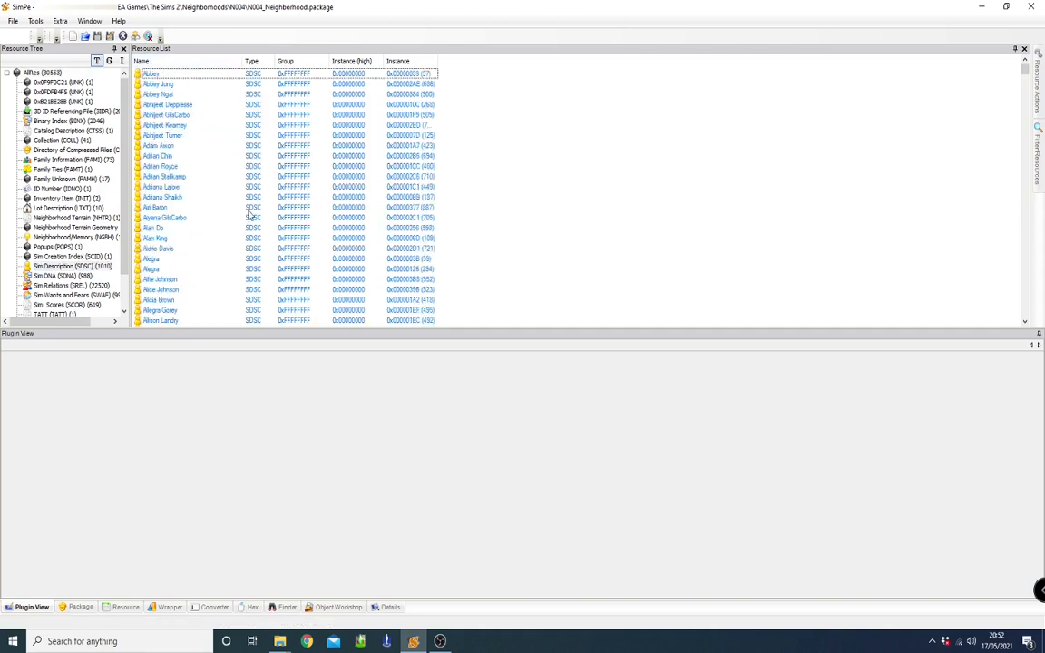
Scroll the Sim Description entries and show Robi Smith in the Plugin View
scroll("down", 3)
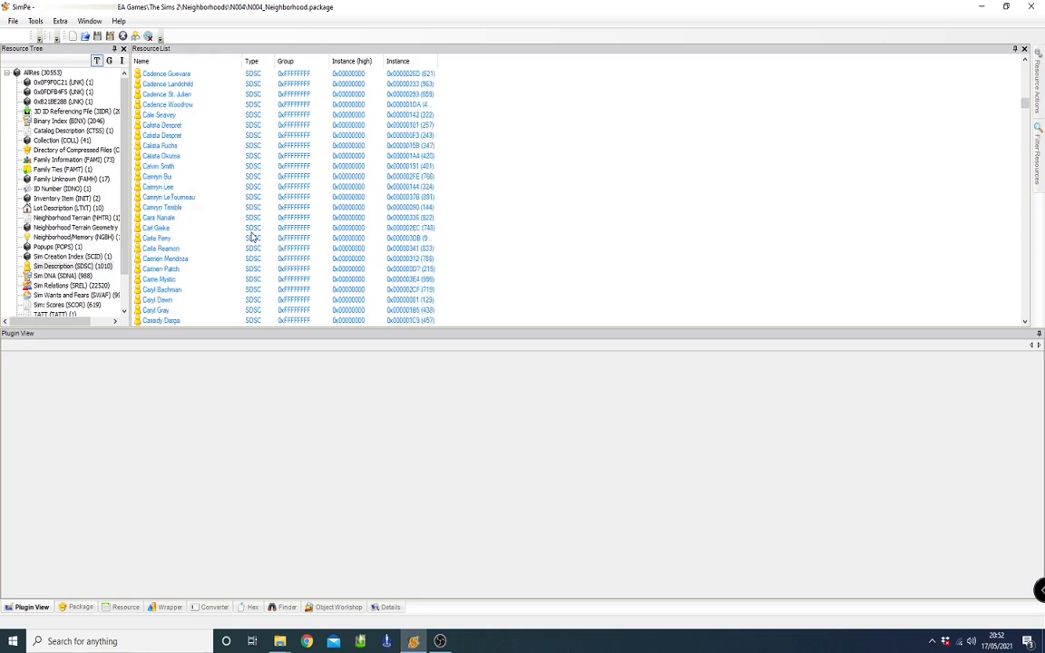
scroll("down", 3)
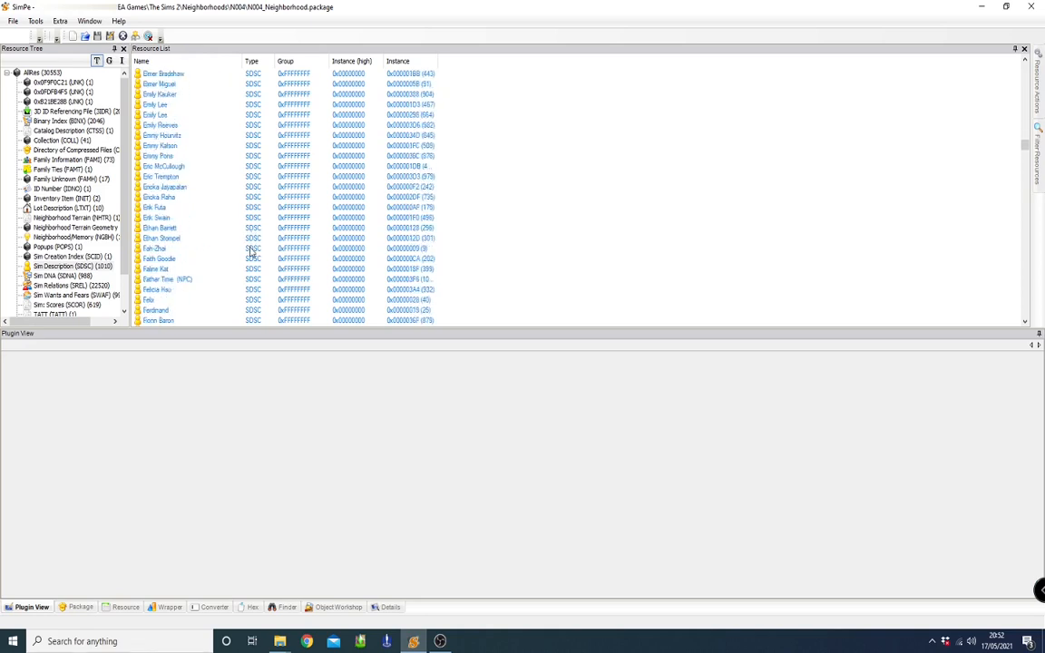
left_click(156, 258)
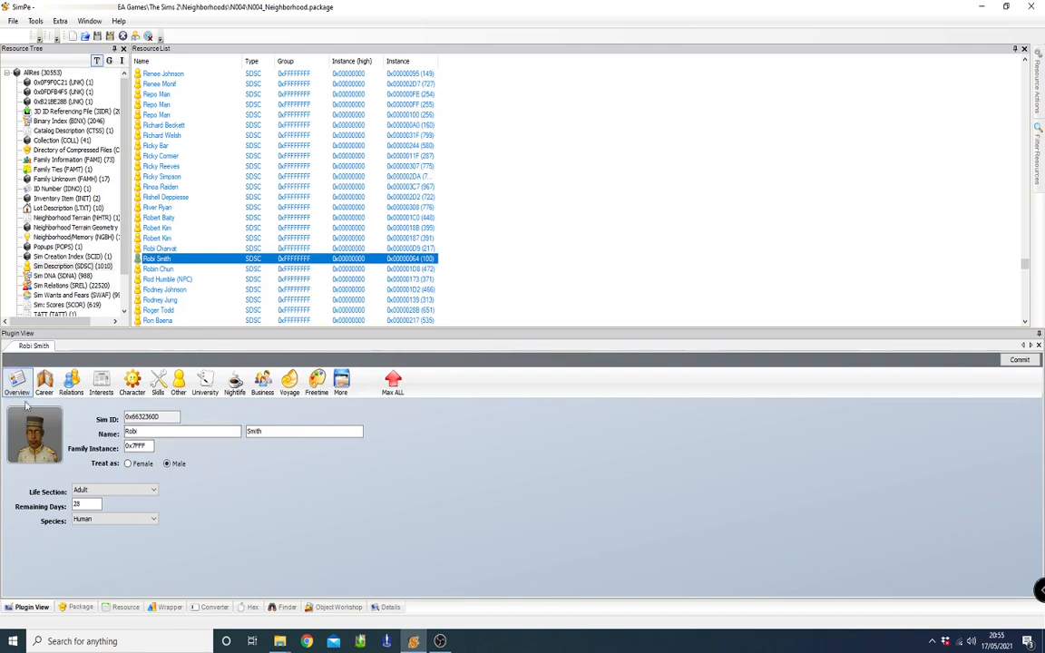
Bring up Robi Smith's memories in the Neighborhood and Sim Memory Editor
left_click(341, 381)
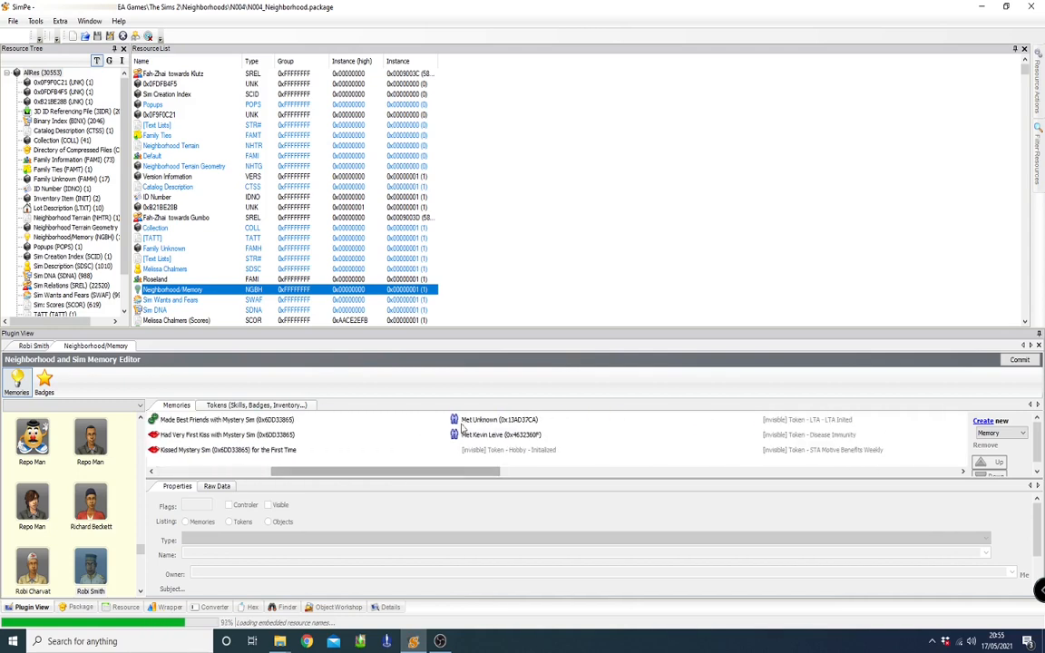
Select Robi Smith's invalid 'Met Unknown' memory to show its properties
left_click(499, 419)
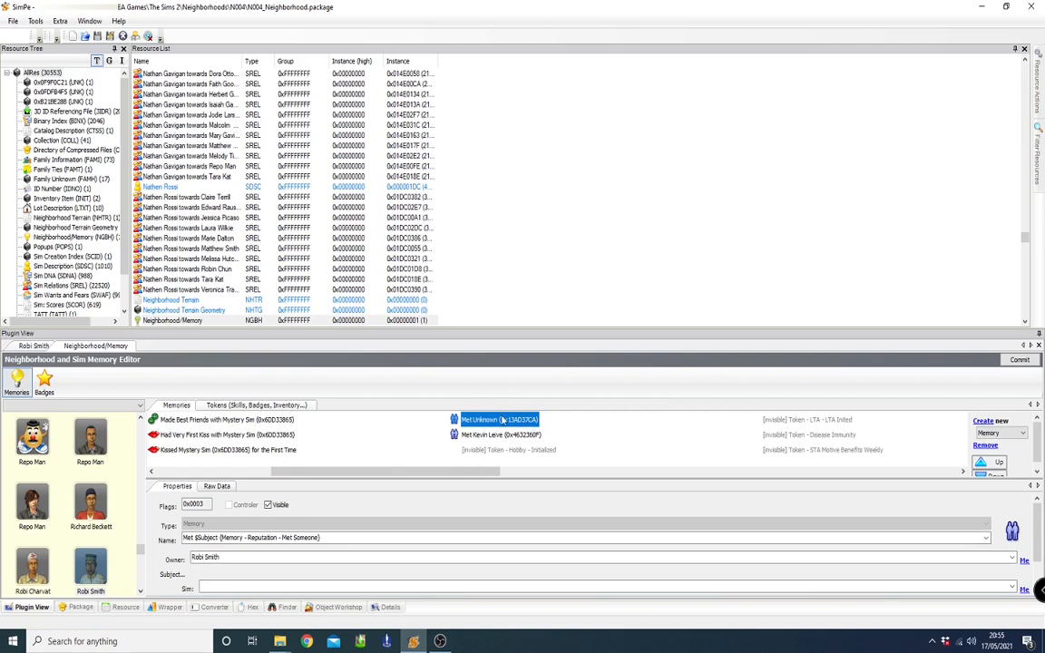
mouse_move(922, 413)
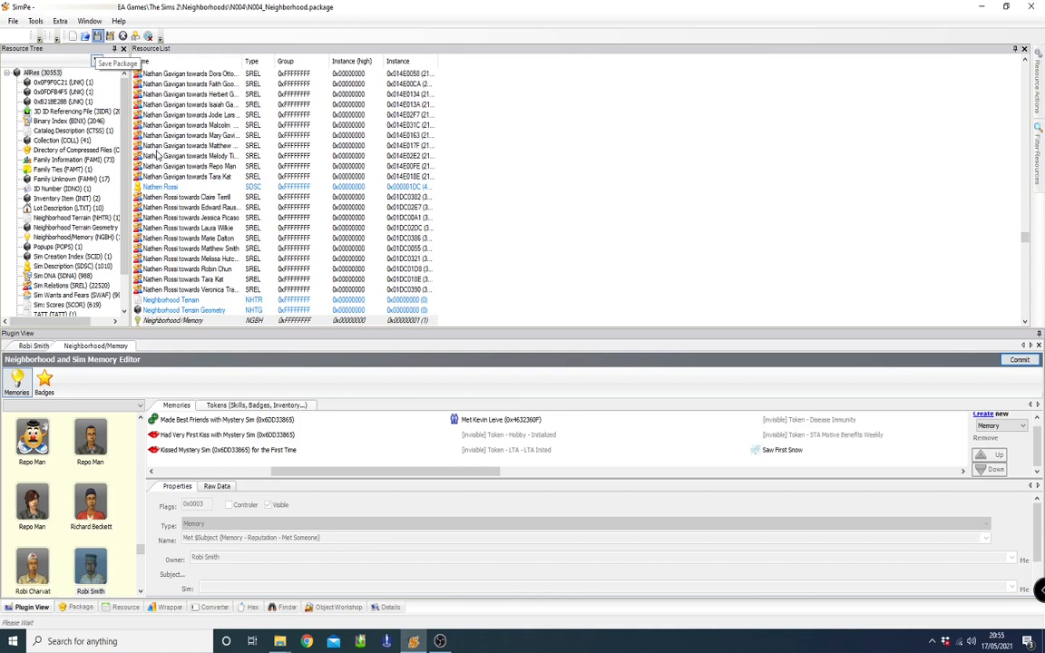
mouse_move(395, 289)
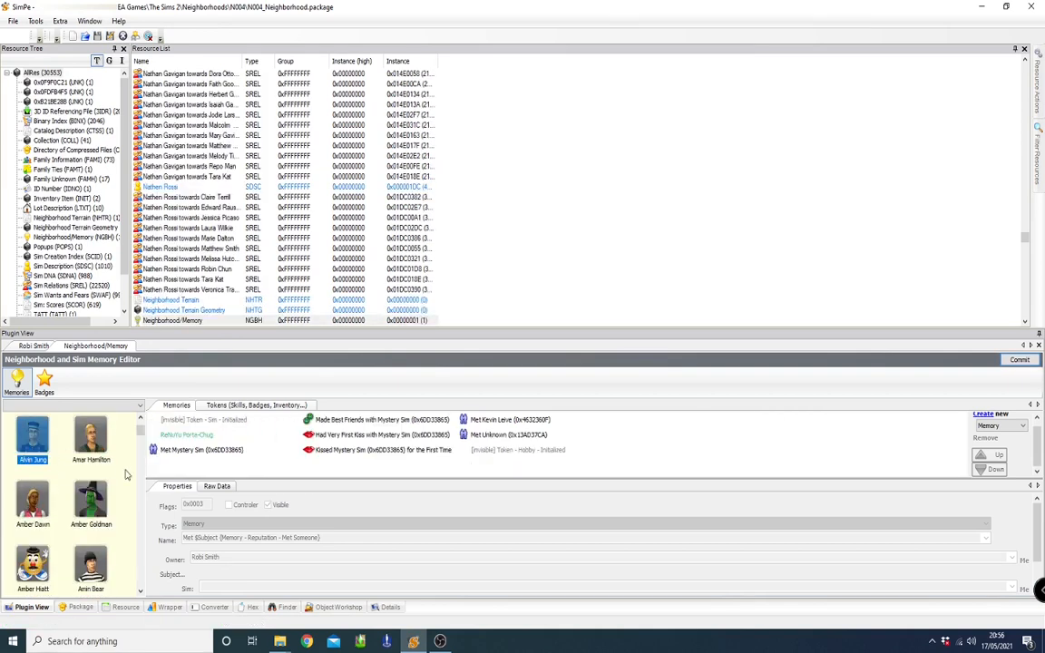
mouse_move(229, 472)
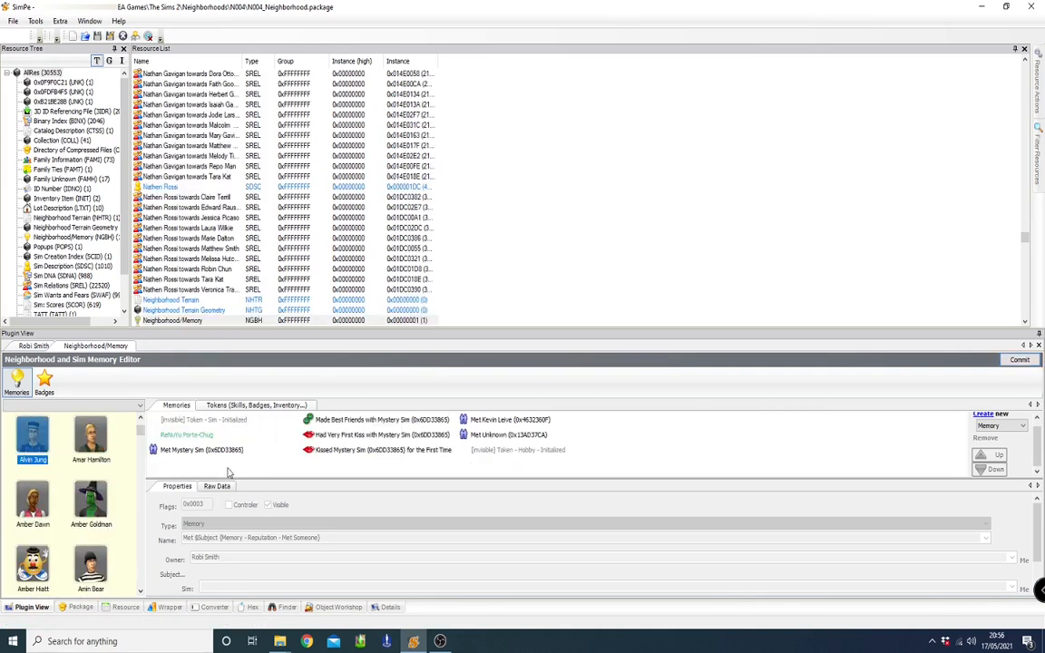
Show Jerry McClellan's memories and inspect his invalid memory
left_click(508, 435)
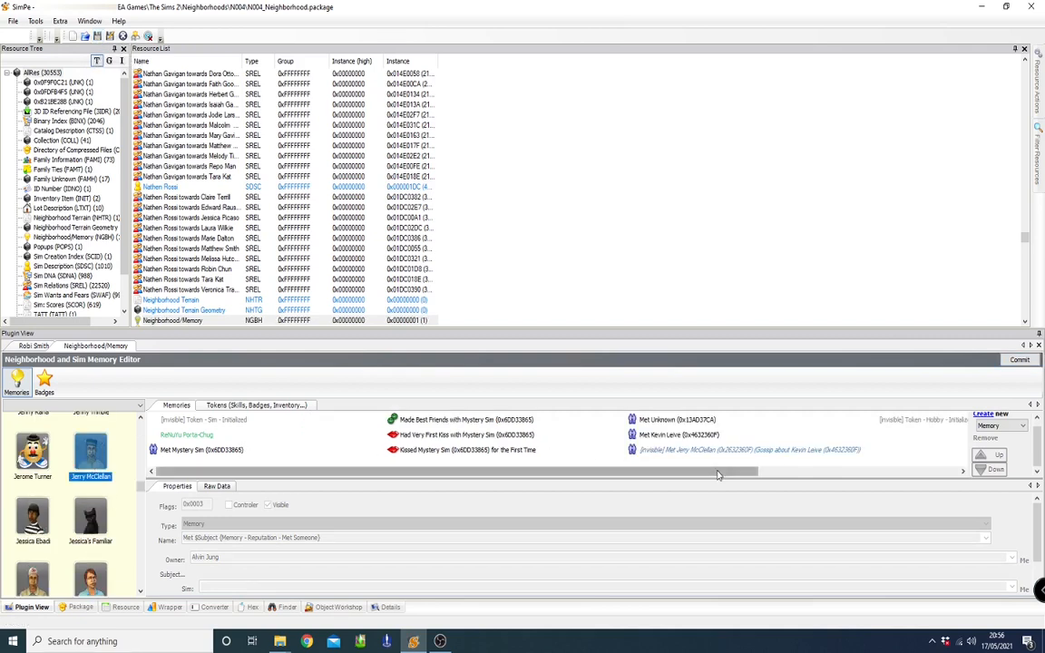
mouse_move(696, 466)
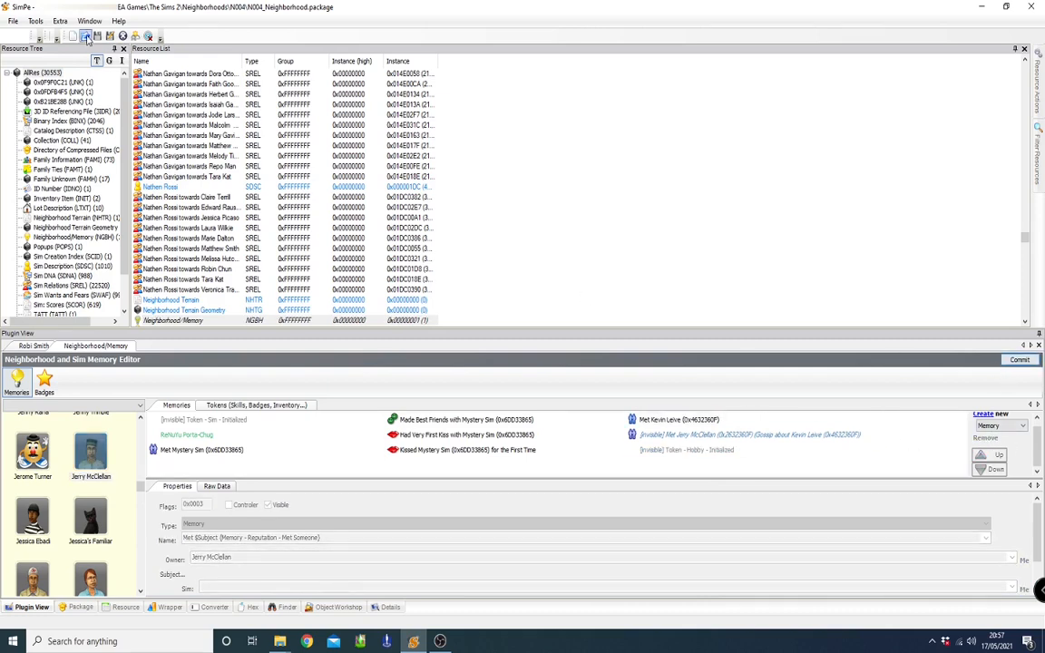
left_click(87, 36)
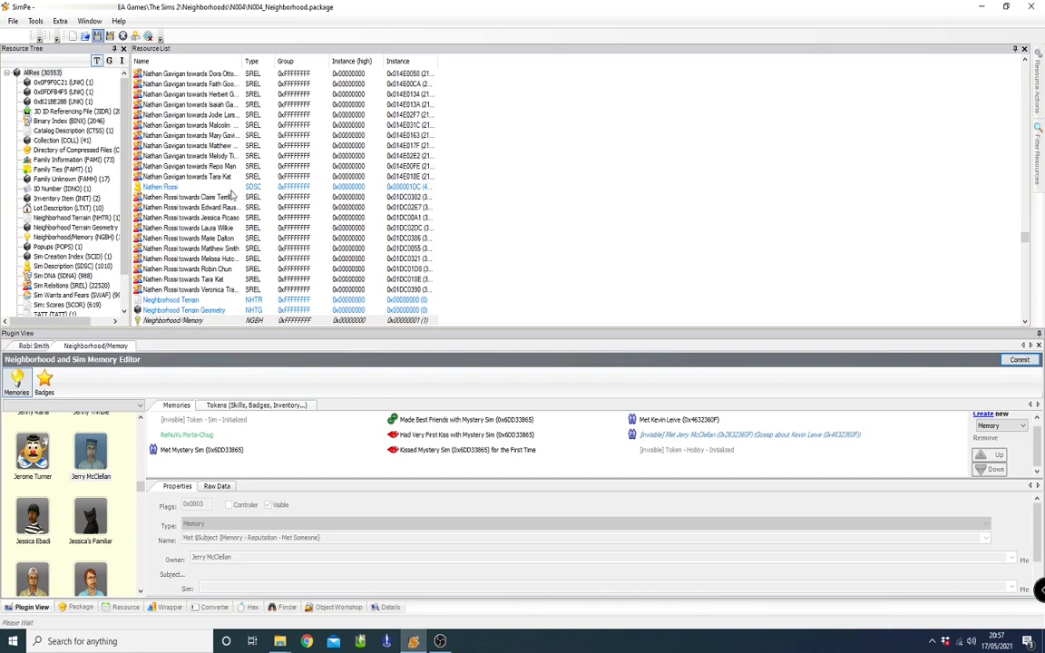
mouse_move(280, 232)
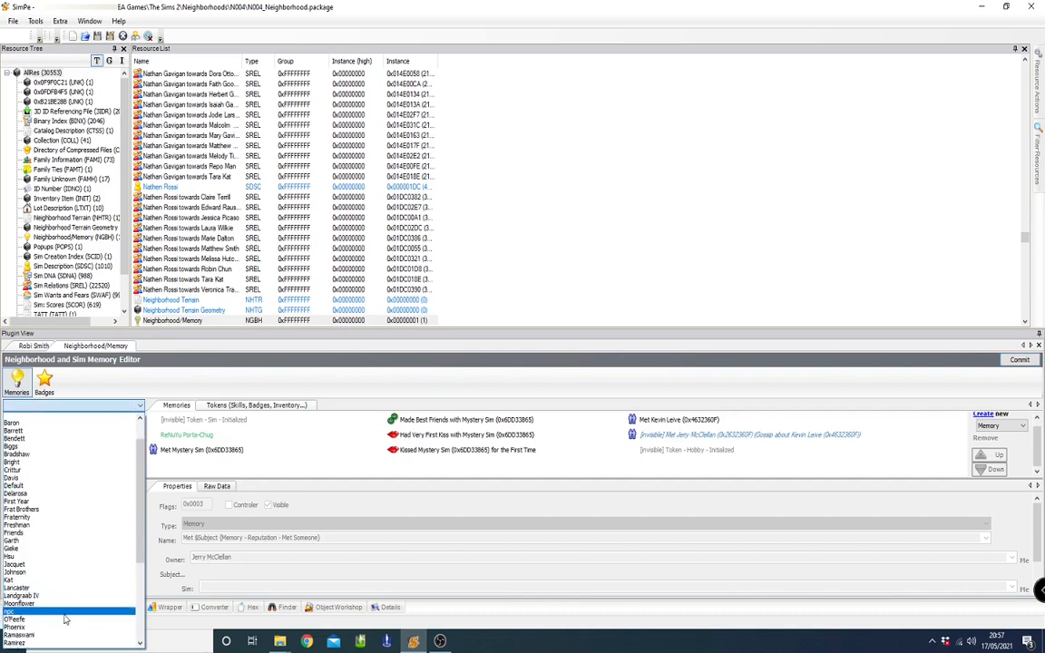
Switch to the Trosu family and view the first sim's 'Jonathan Trosu Died' memory
scroll("down", 3)
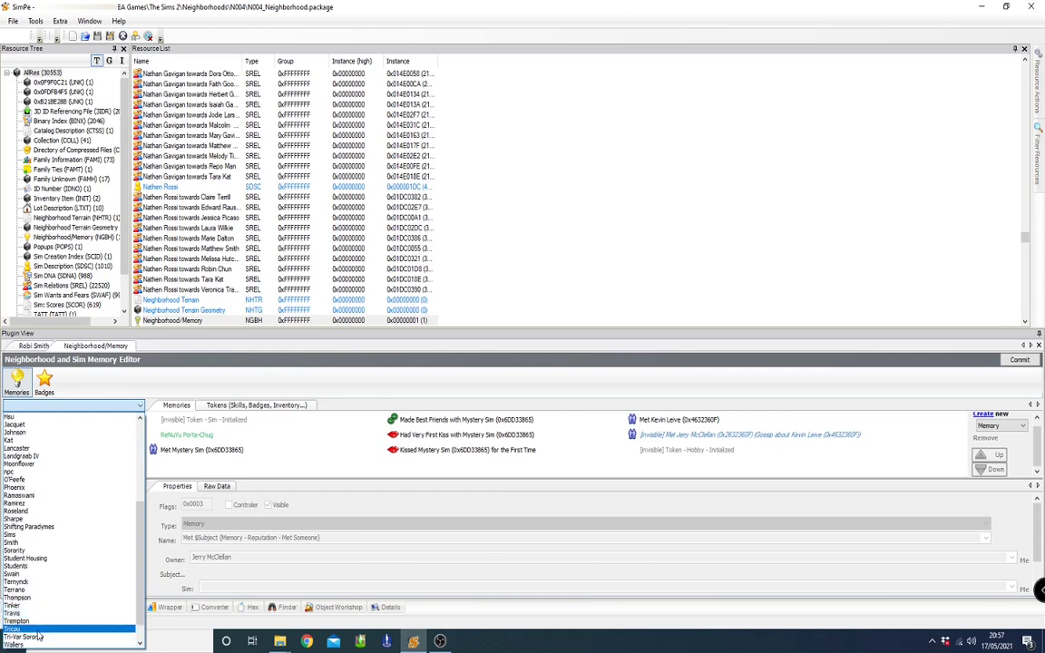
left_click(13, 628)
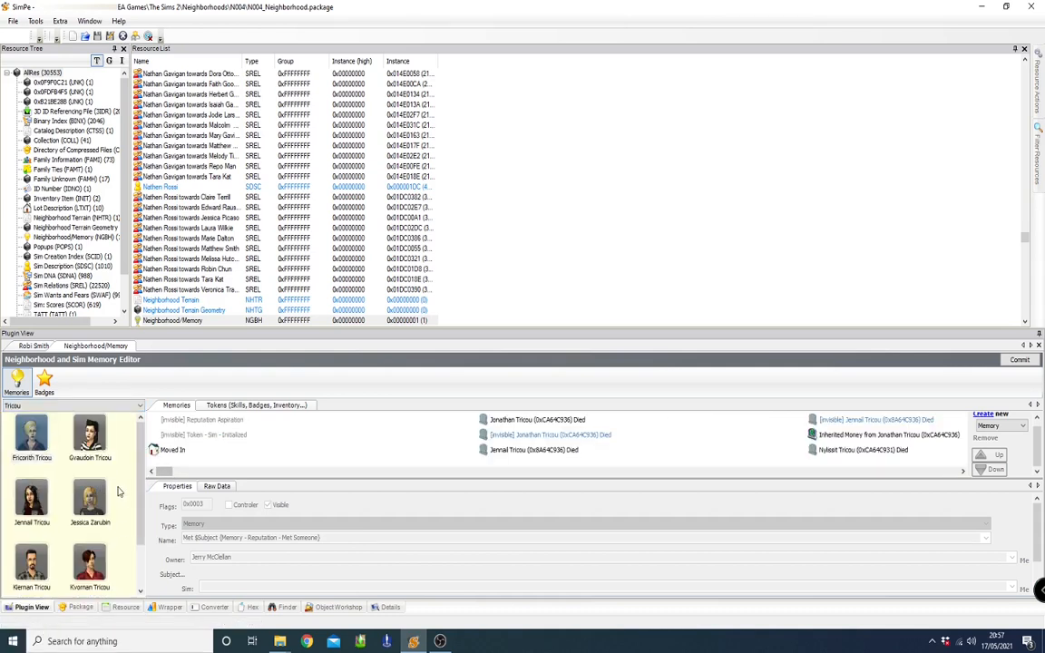
scroll("down", 3)
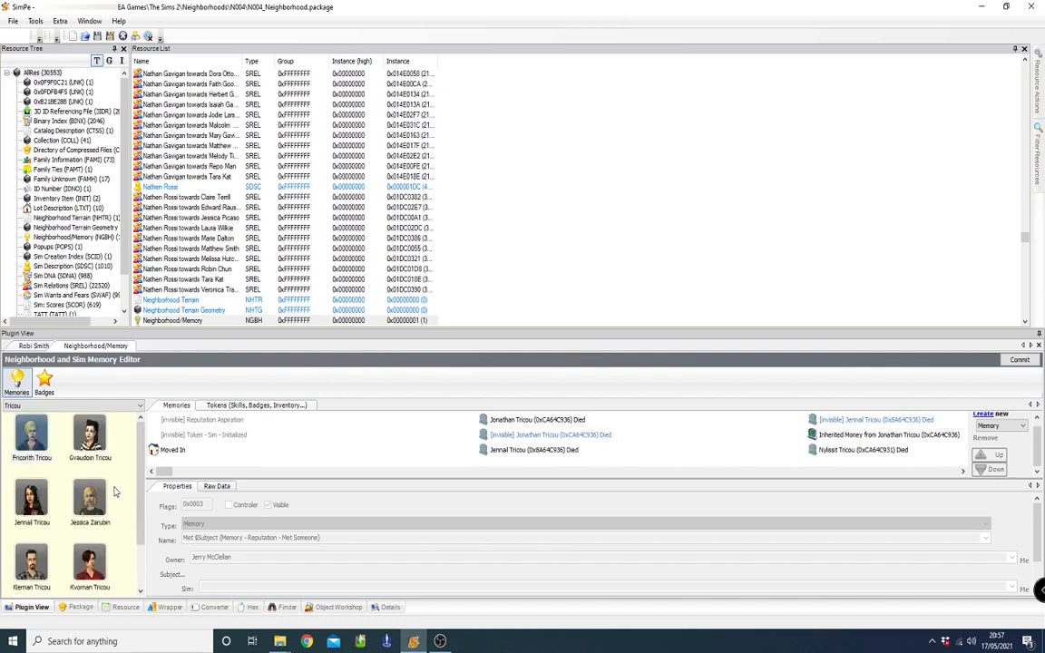
left_click(31, 434)
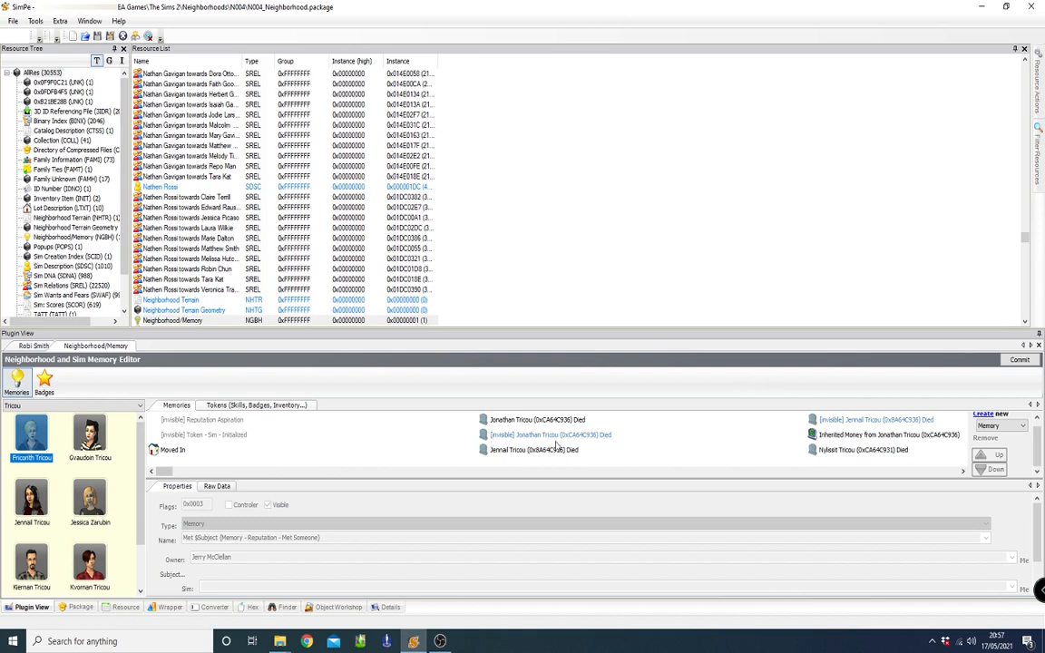
left_click(548, 436)
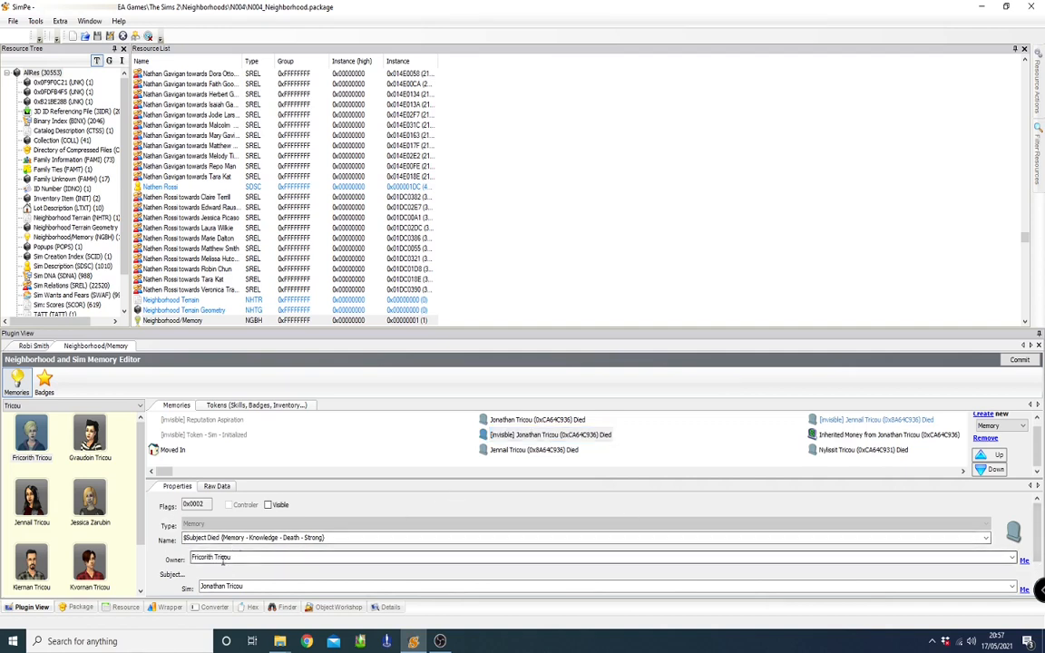
Delete the invalid Jemal, Robert and Kiernan Trosu death memories from the sim's Memories list
left_click(875, 419)
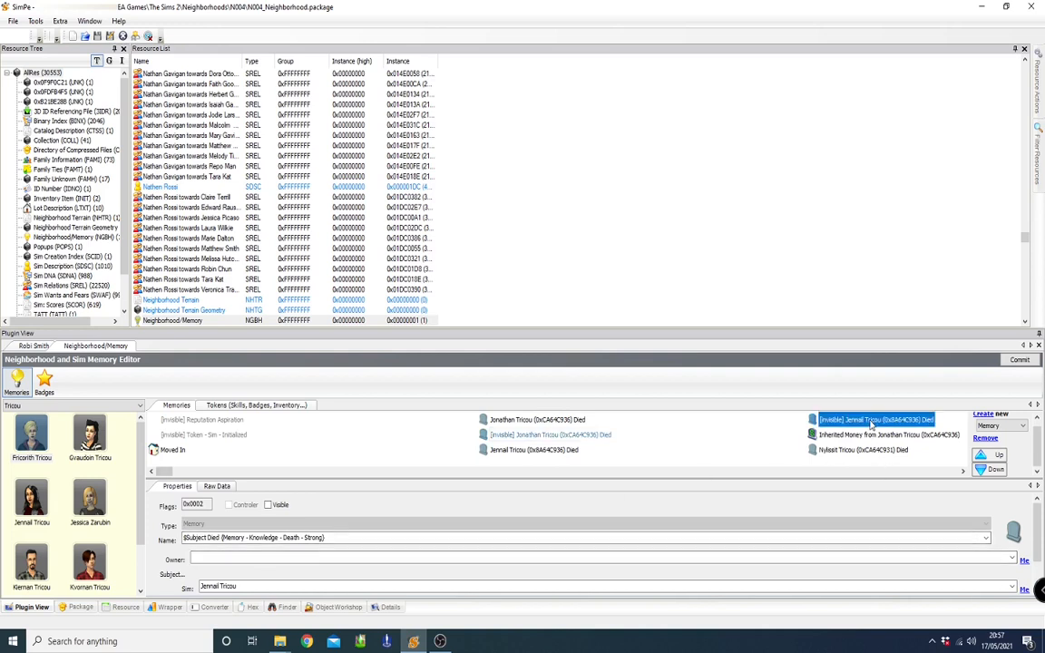
left_click(875, 419)
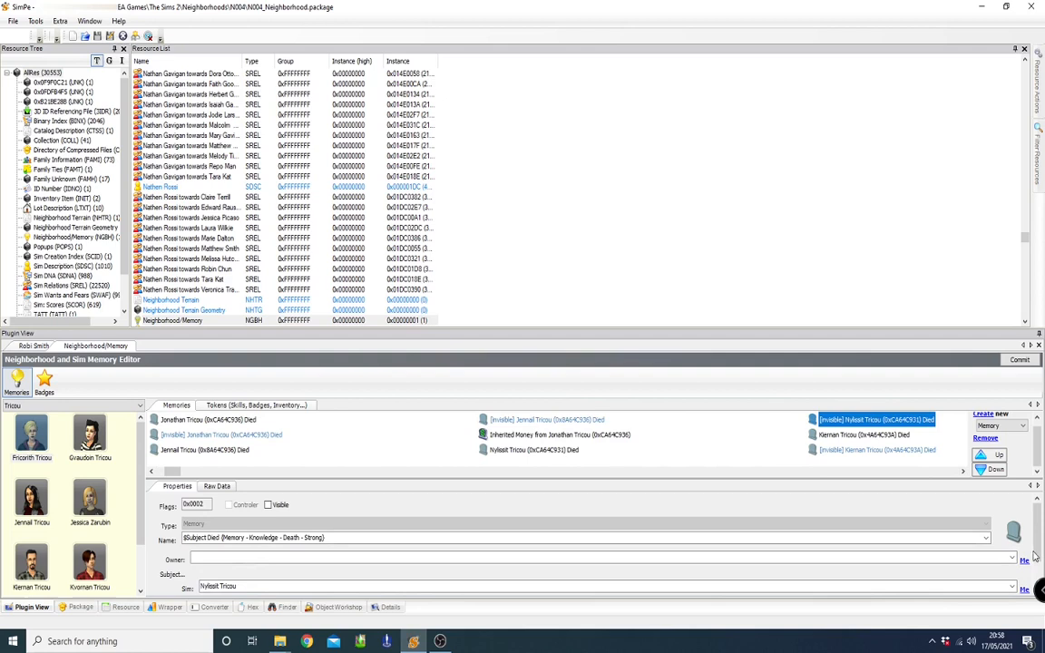
left_click(875, 450)
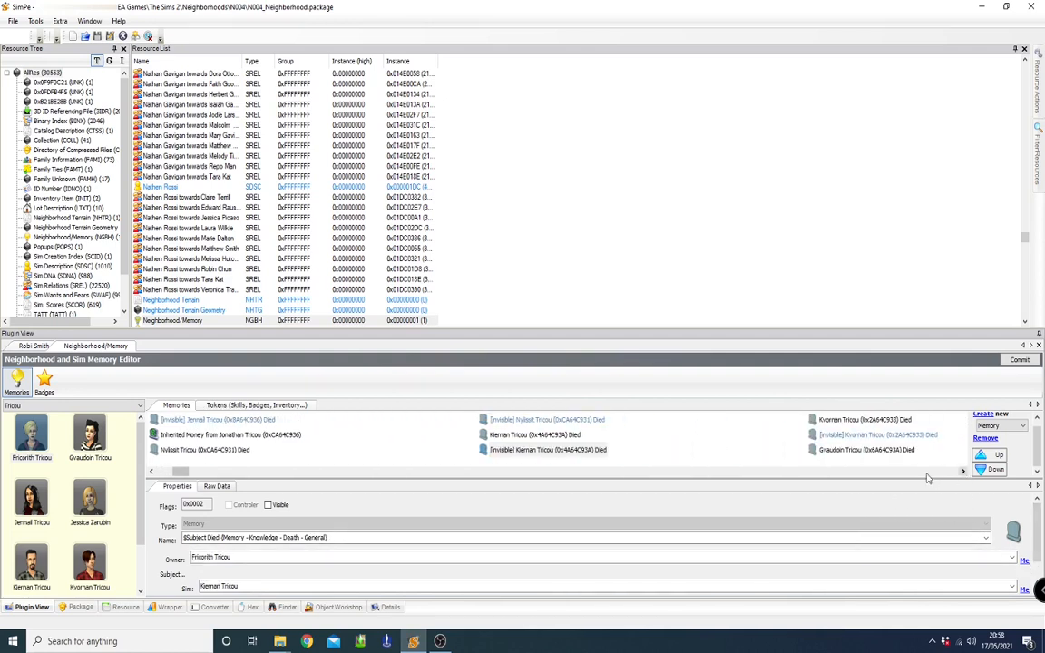
left_click(876, 436)
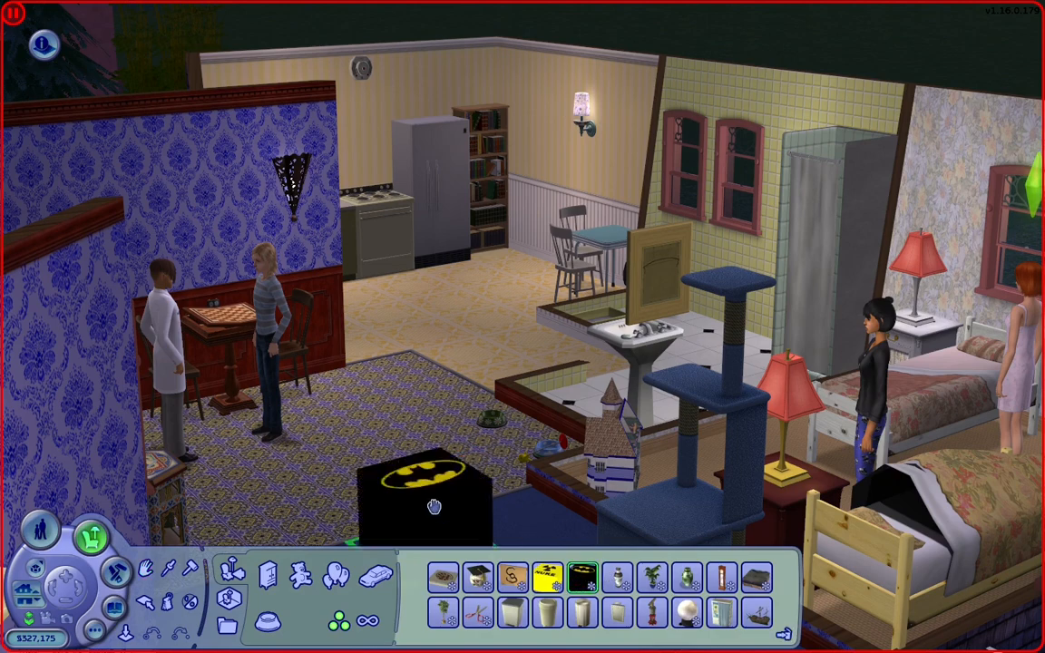
Drop the Batman-logo cleanup box onto the living-room rug and bring up its pie menu
left_click_drag(432, 506, 317, 434)
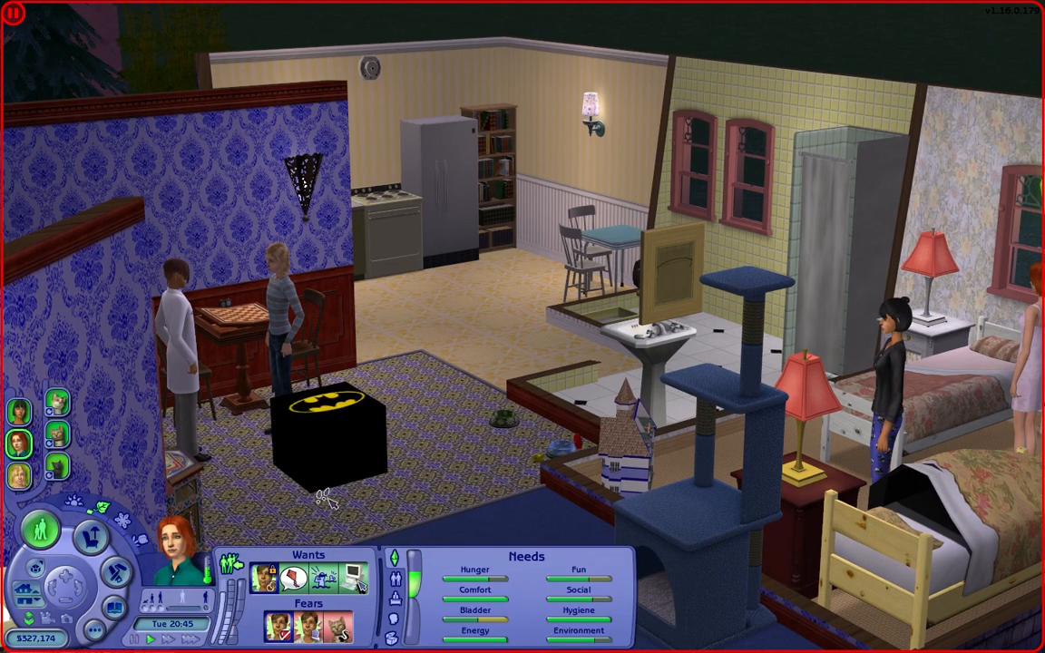
mouse_move(414, 497)
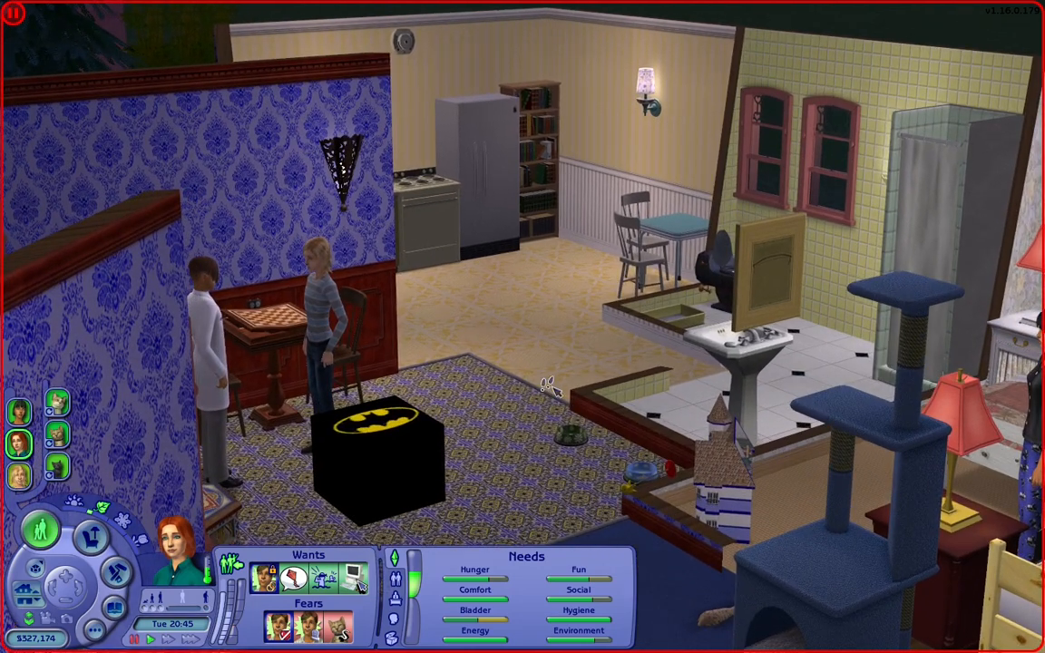
mouse_move(475, 354)
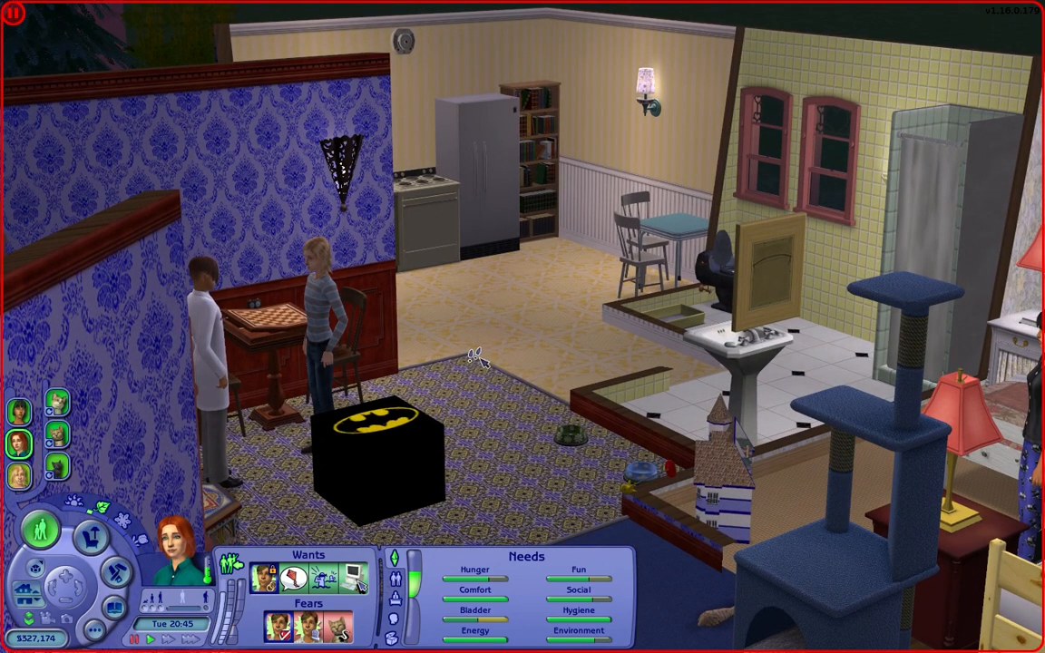
mouse_move(482, 366)
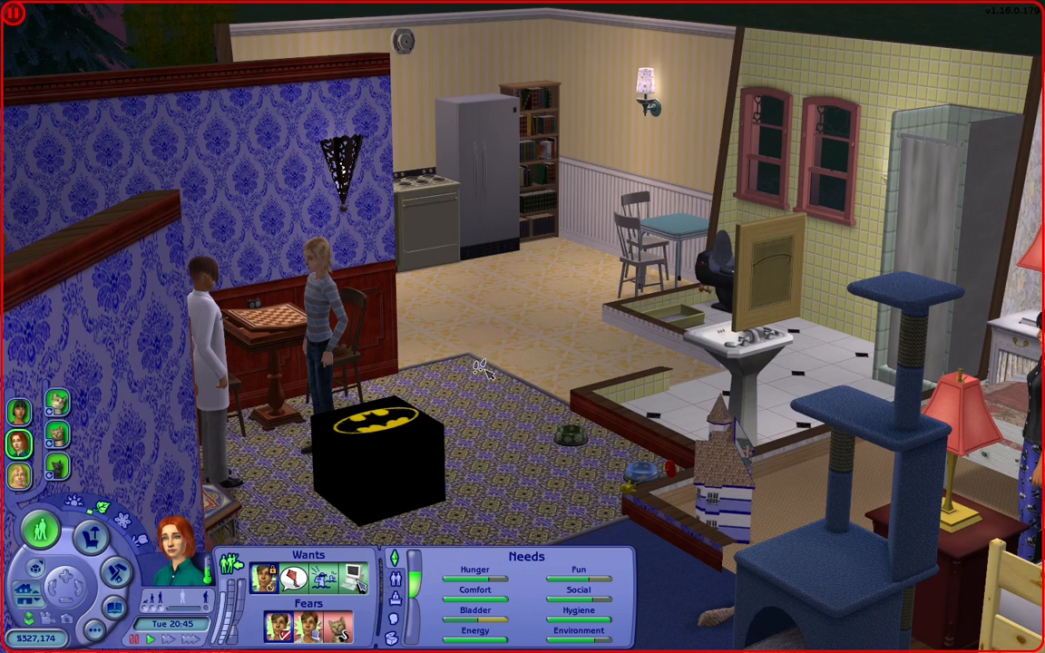
mouse_move(475, 441)
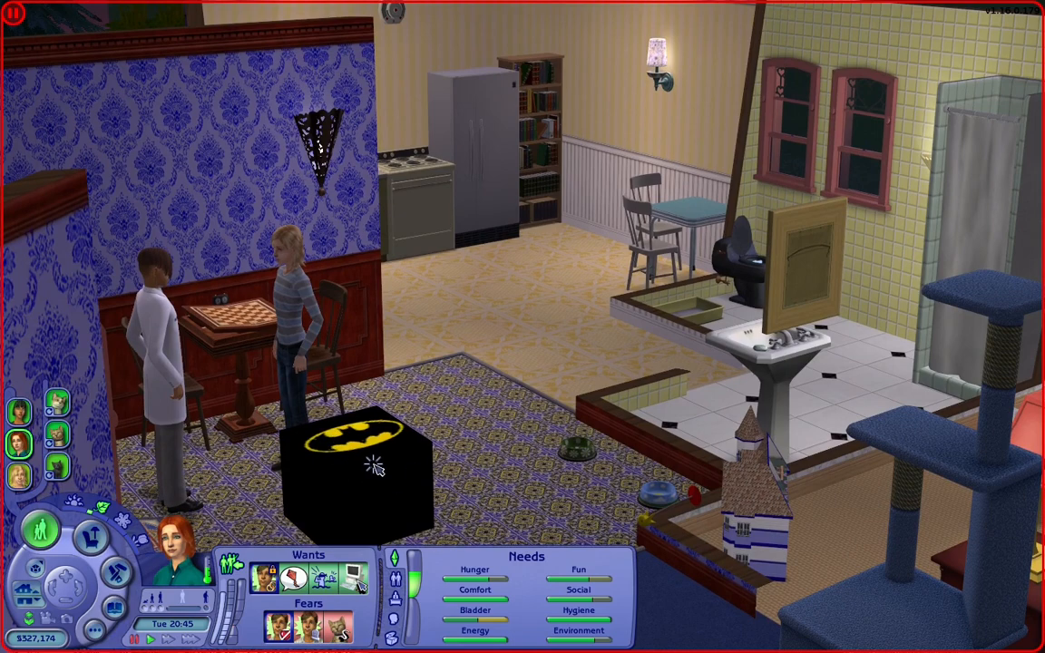
left_click(363, 463)
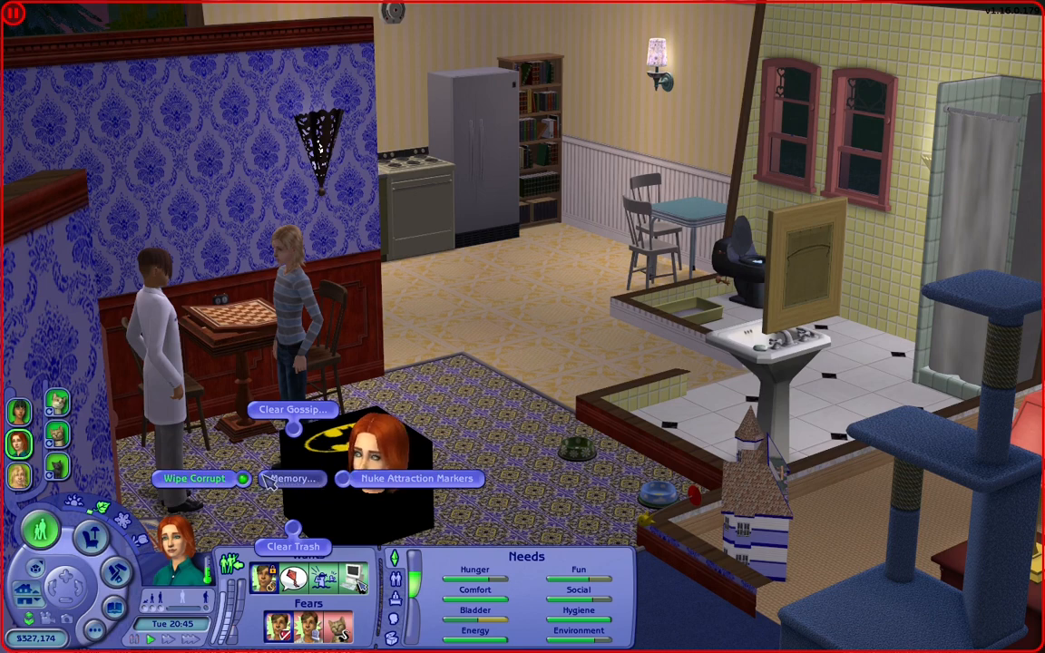
mouse_move(258, 530)
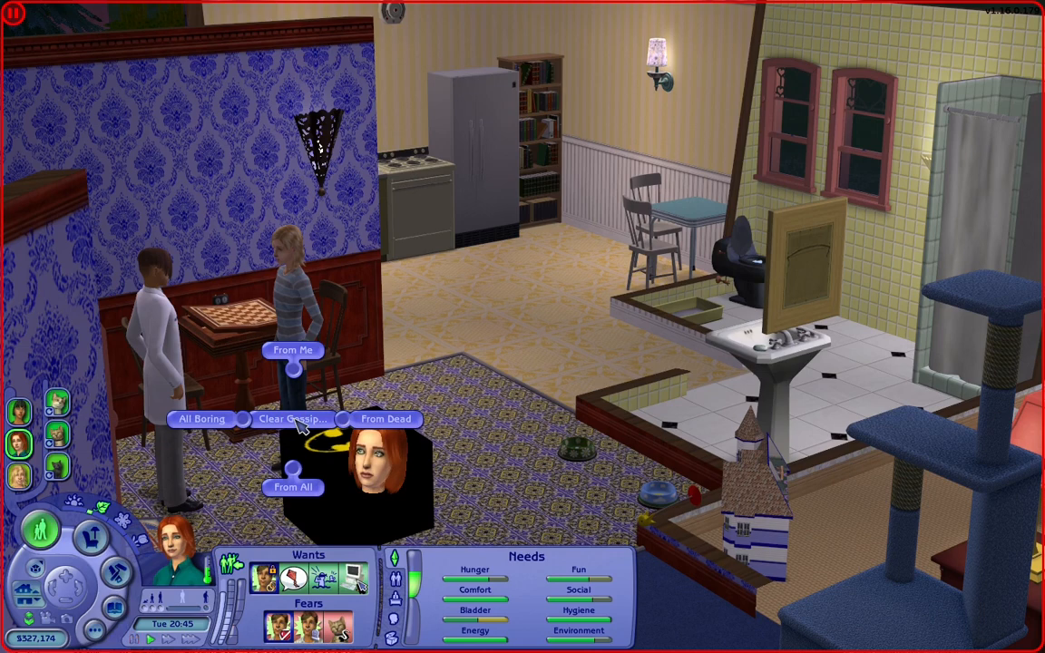
Choose Clear Gossip from the box's pie menu to wipe the sims' gossip
left_click(292, 418)
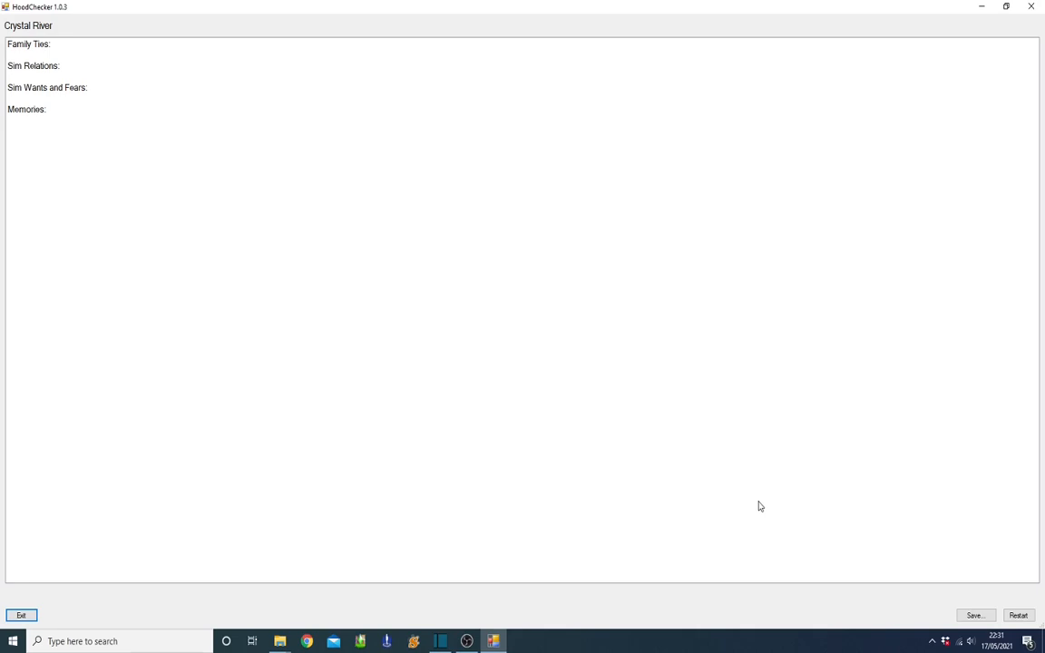
mouse_move(472, 562)
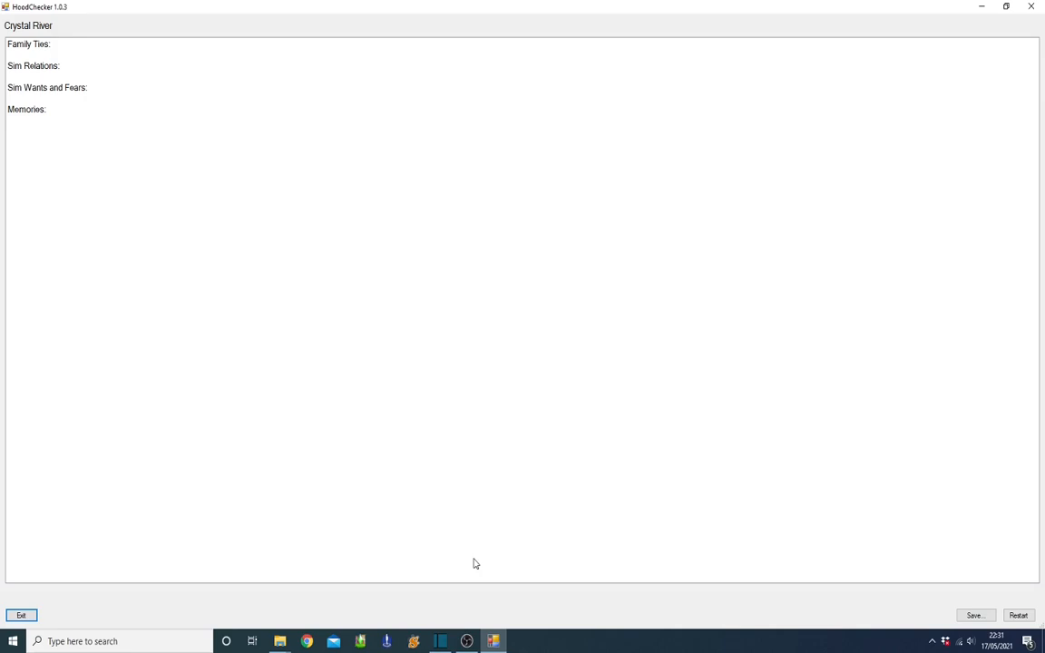